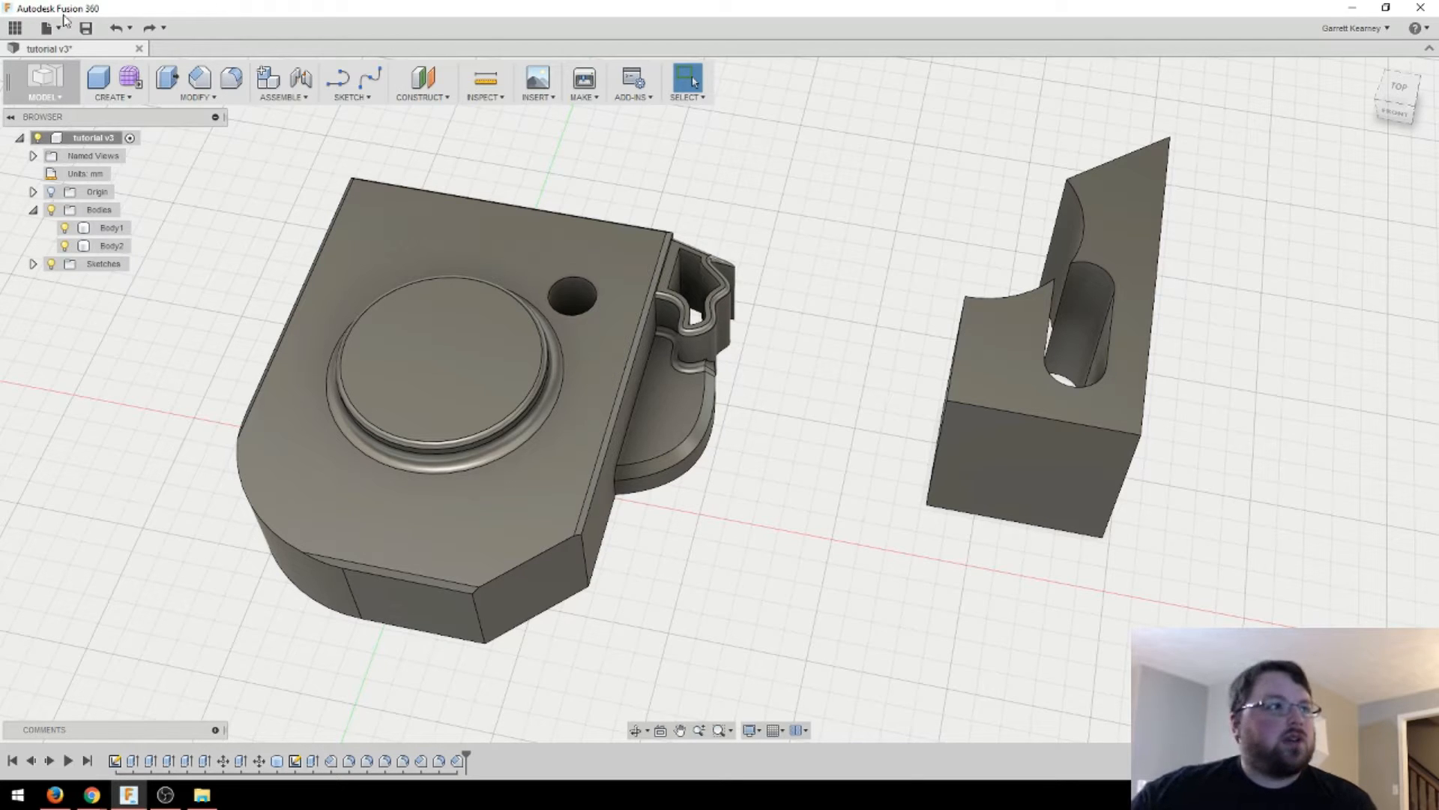
Hide the housing body (Body1) and the notched block body (Body2).
{"action": "left_click", "coordinate": [65, 228]}
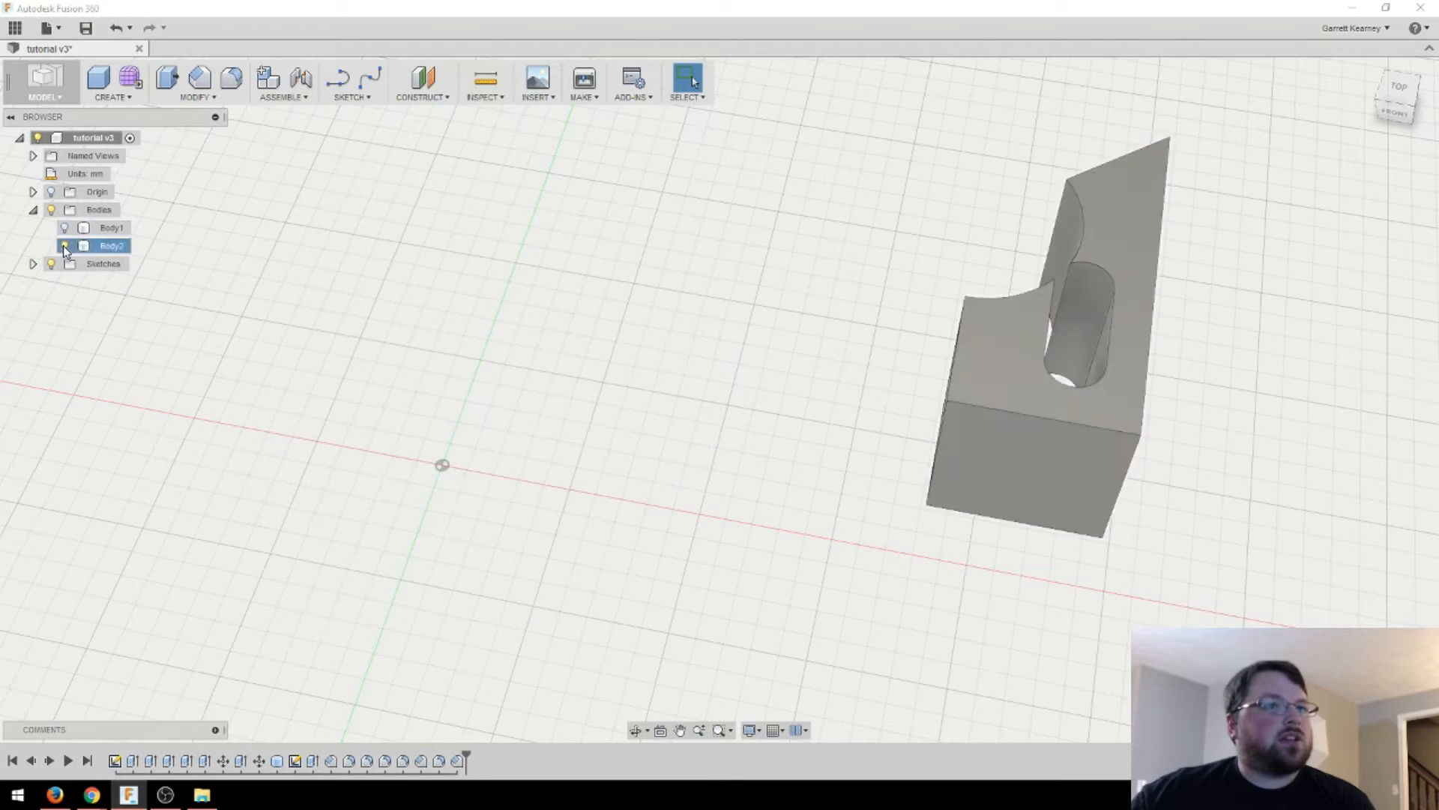
{"action": "left_click", "coordinate": [64, 246]}
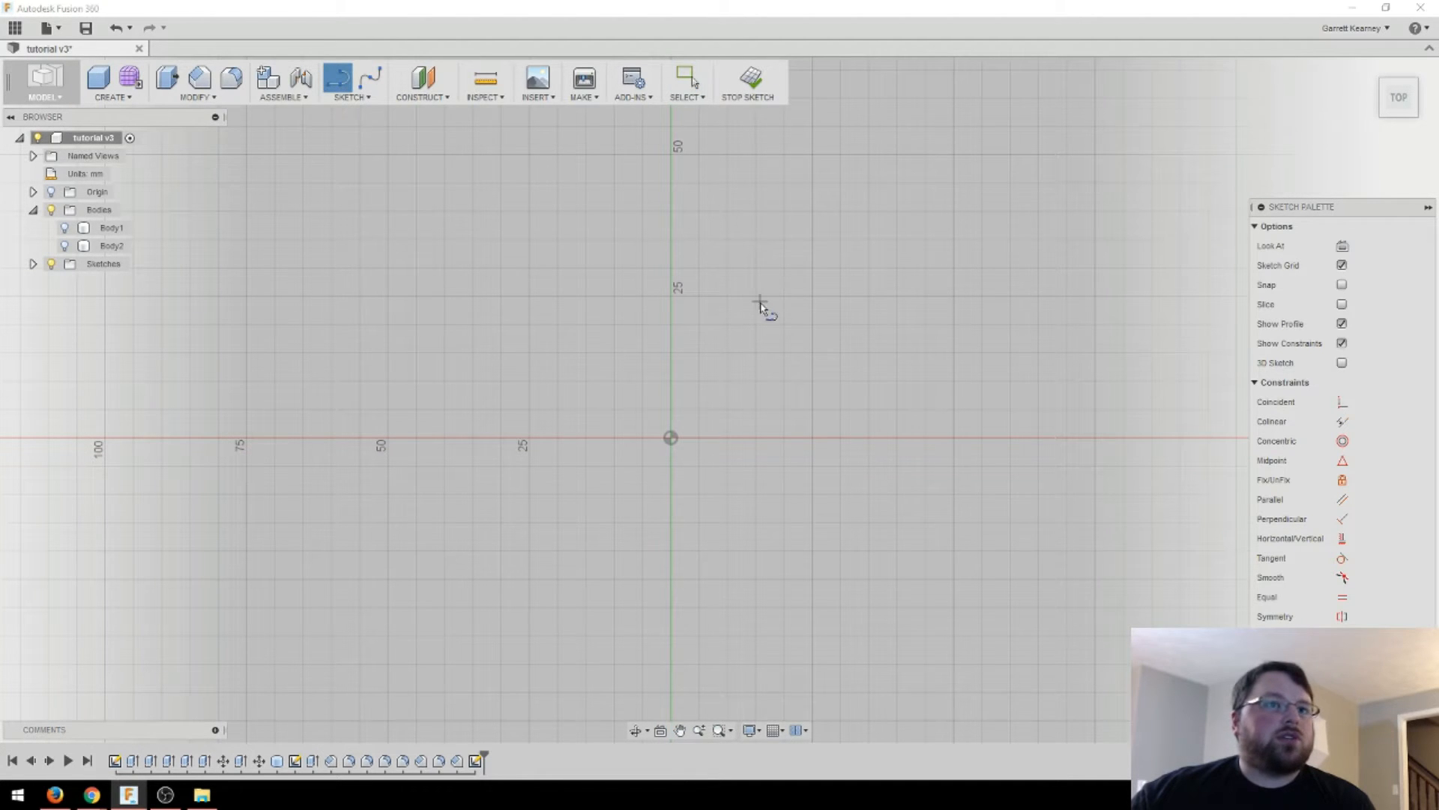
Begin the pawn's half-profile with a line starting at the origin.
{"action": "left_click", "coordinate": [757, 437]}
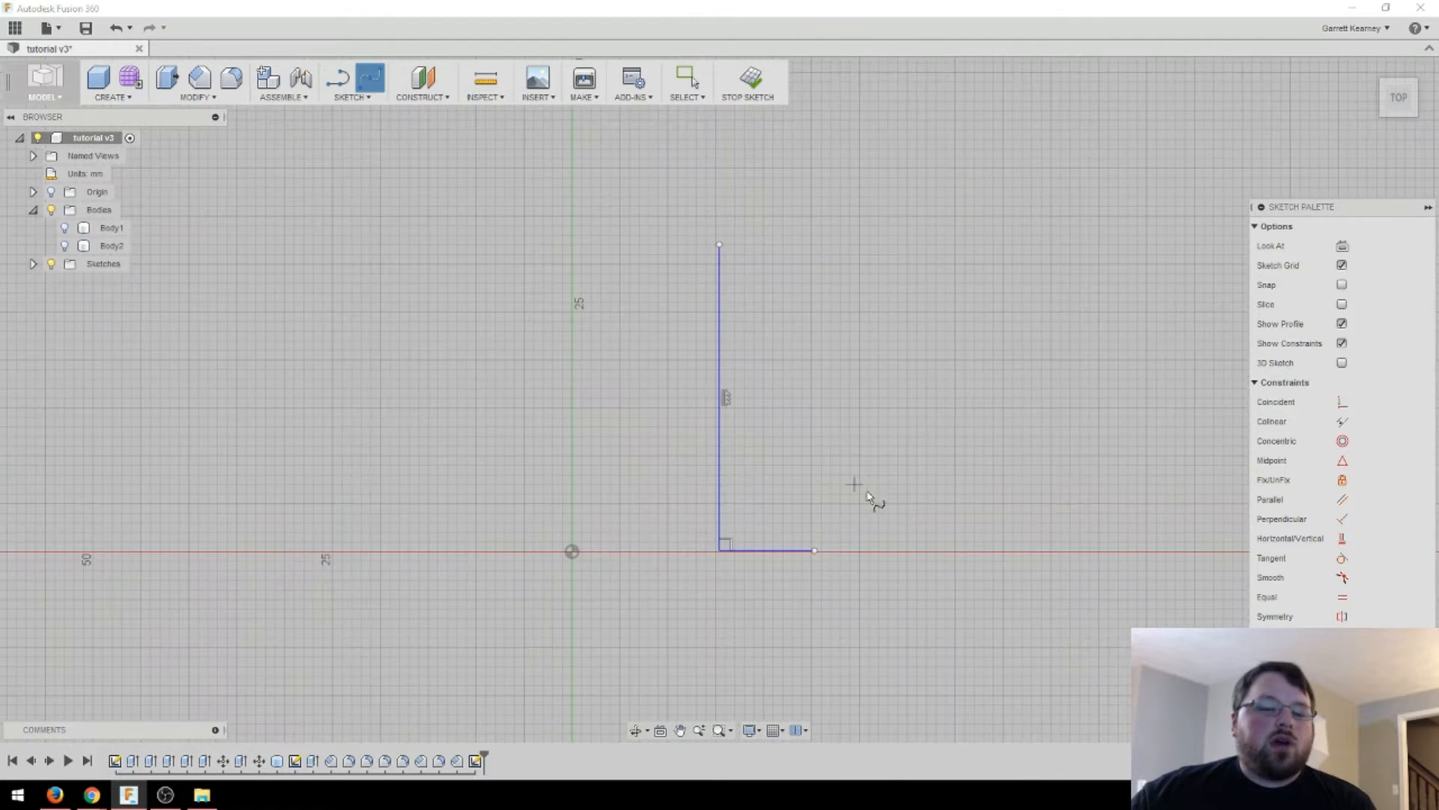
{"action": "mouse_move", "coordinate": [730, 504]}
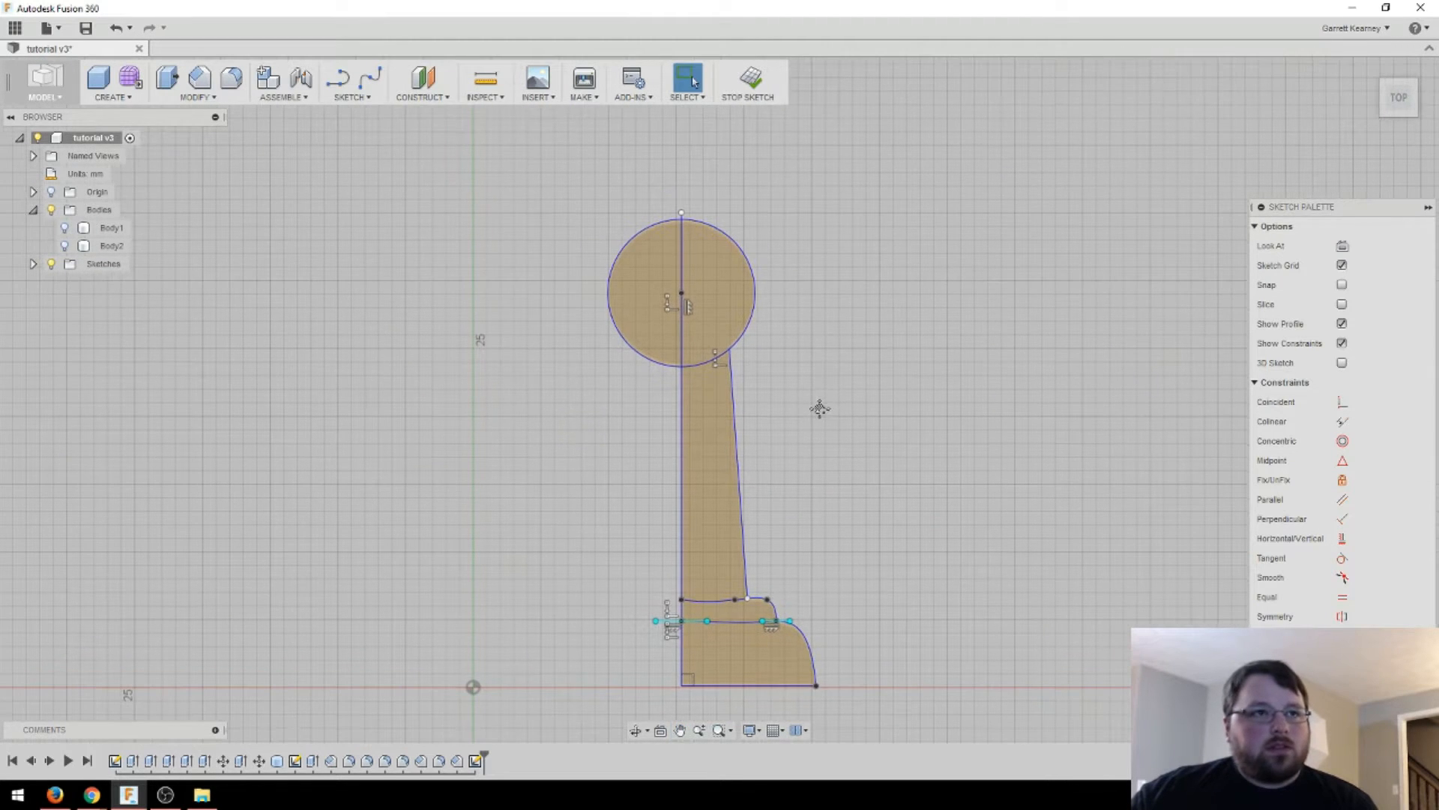
{"action": "mouse_move", "coordinate": [766, 335]}
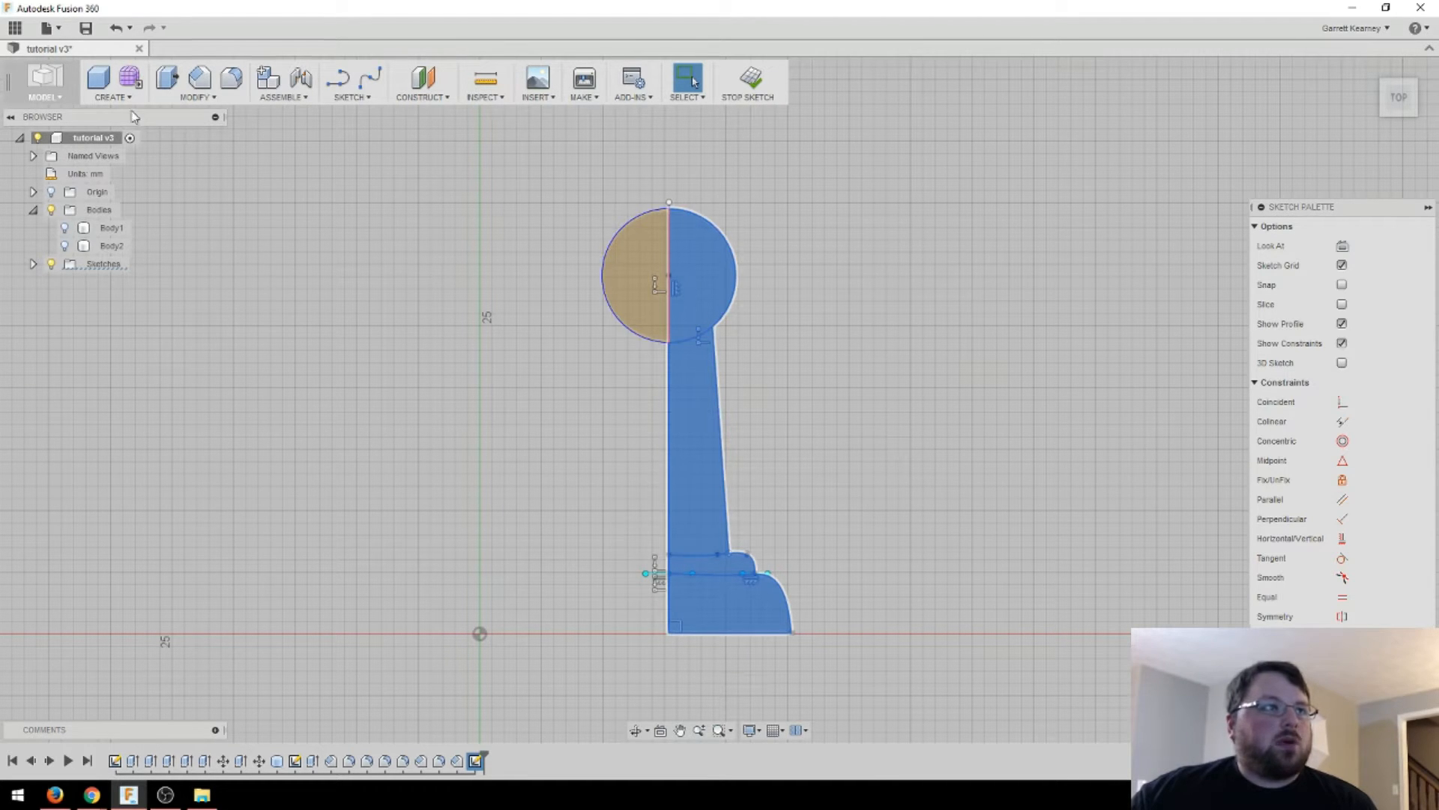
Revolve the pawn profile a full 360 degrees around the vertical axis.
{"action": "left_click", "coordinate": [109, 83]}
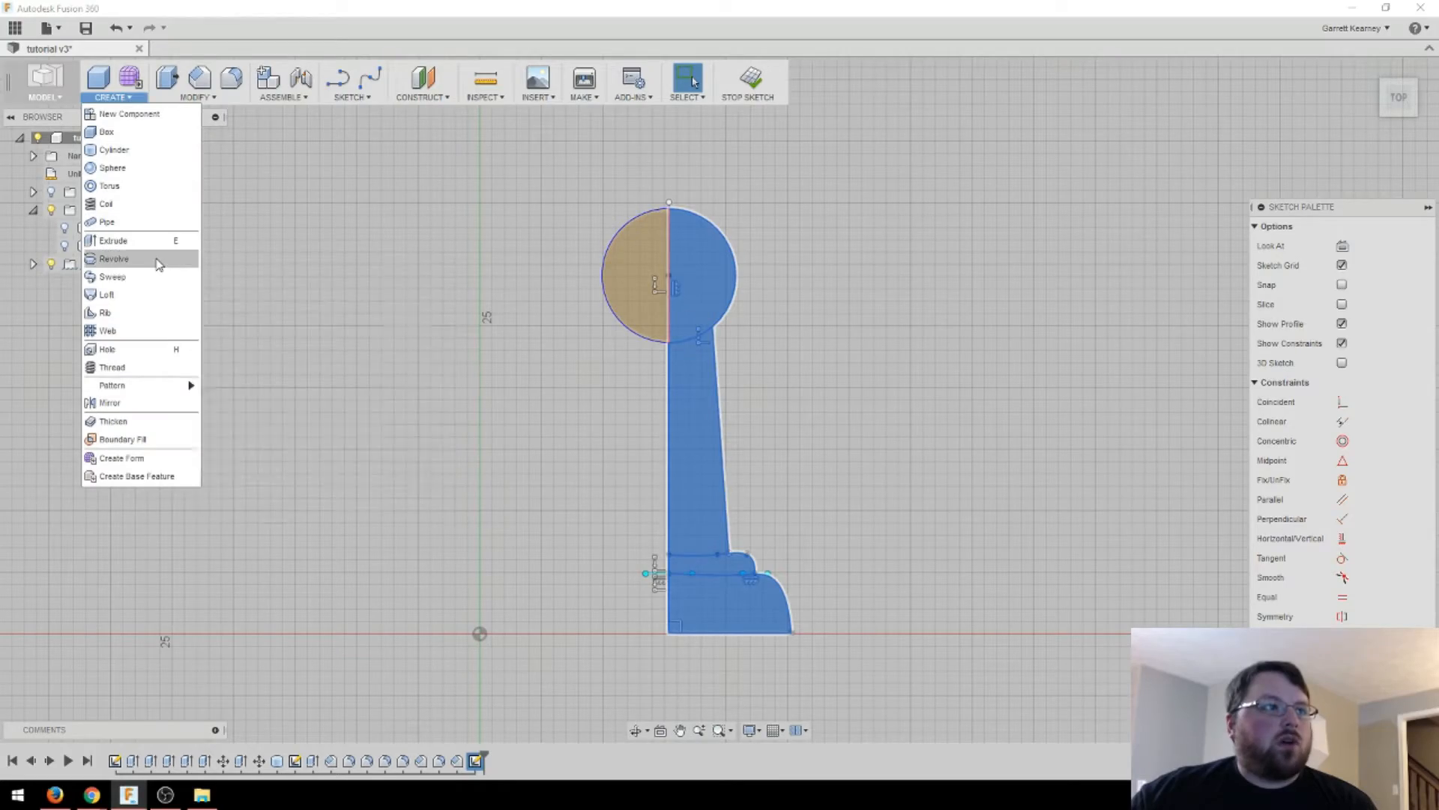
{"action": "left_click", "coordinate": [114, 258]}
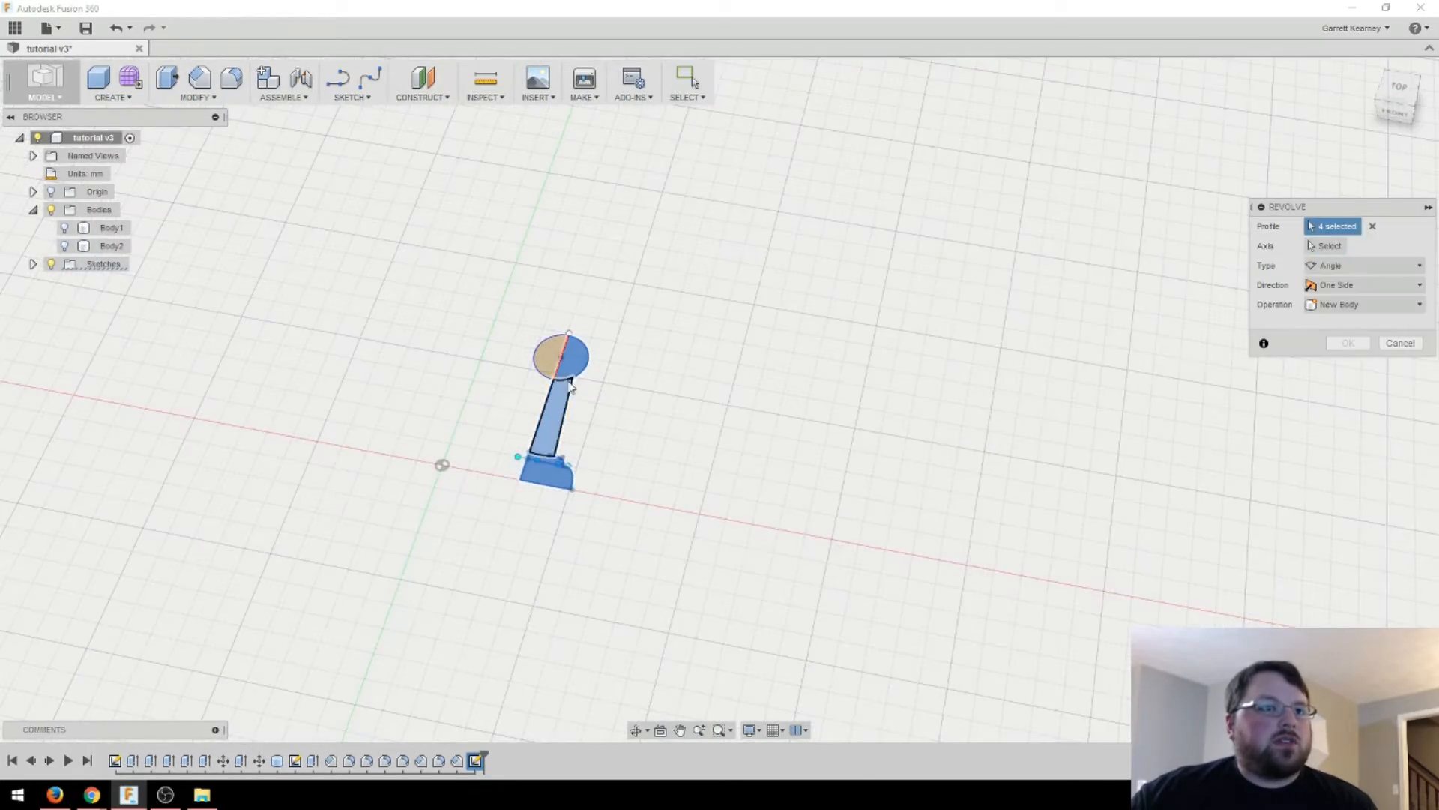
{"action": "scroll", "scroll_direction": "up", "scroll_amount": 3}
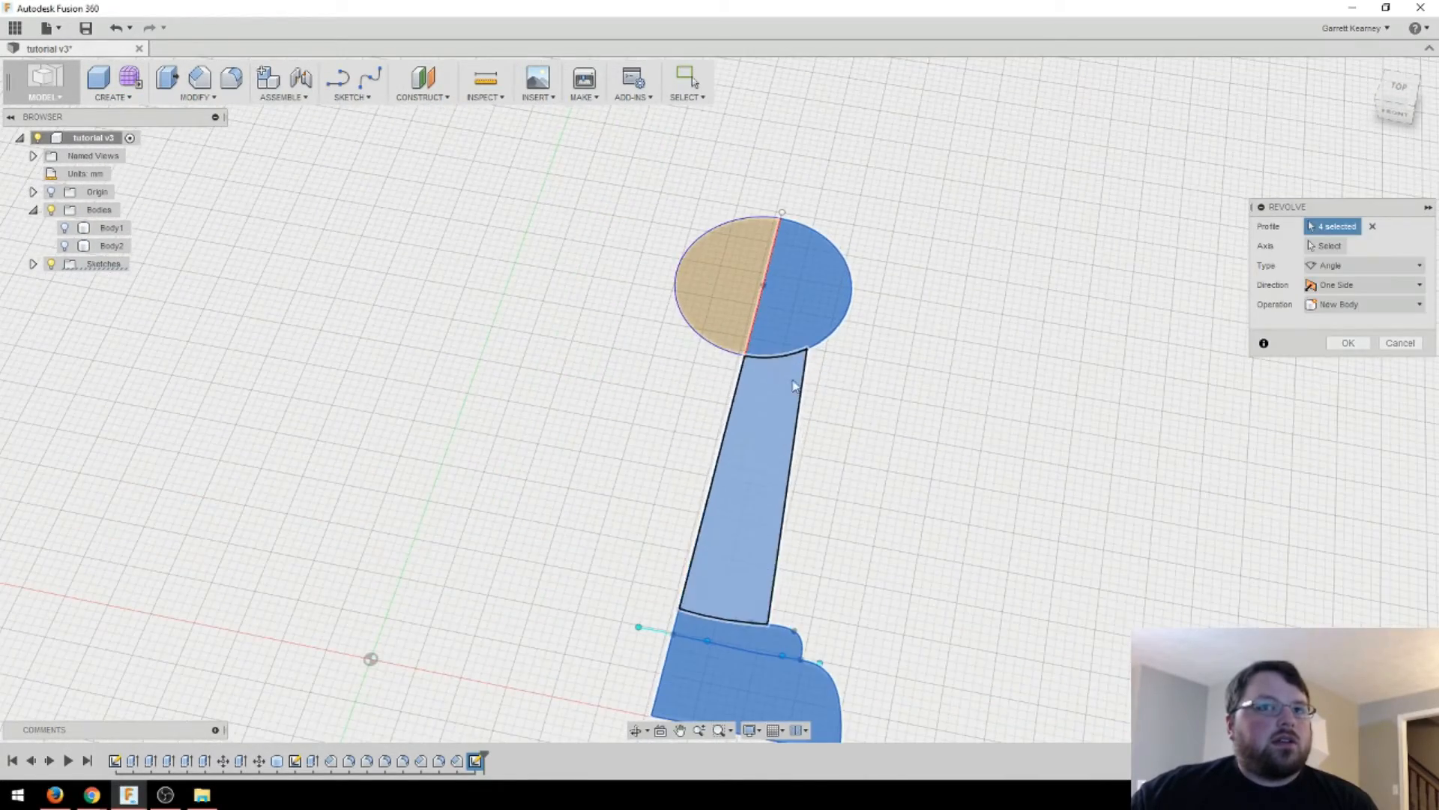
{"action": "left_click", "coordinate": [1327, 245]}
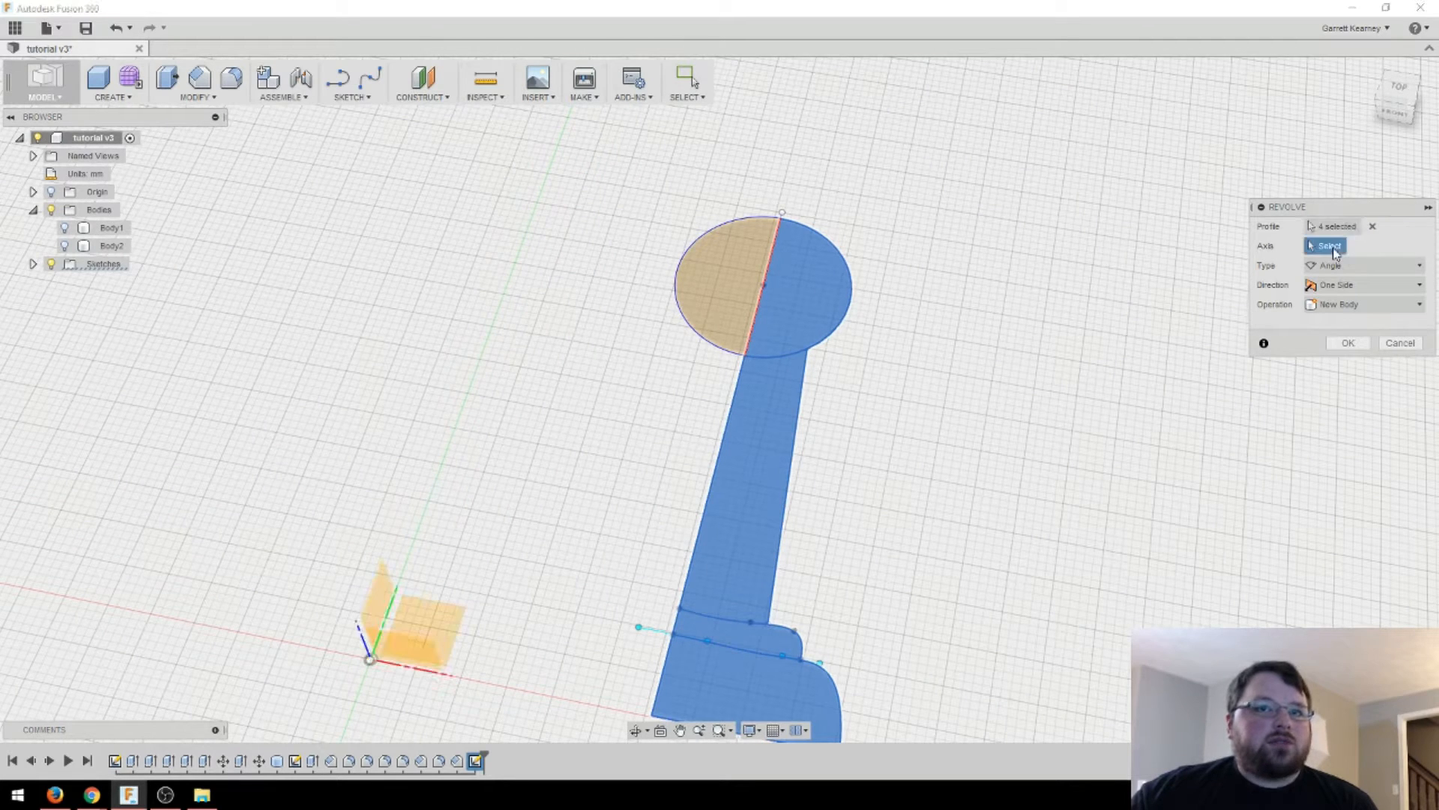
{"action": "mouse_move", "coordinate": [741, 432]}
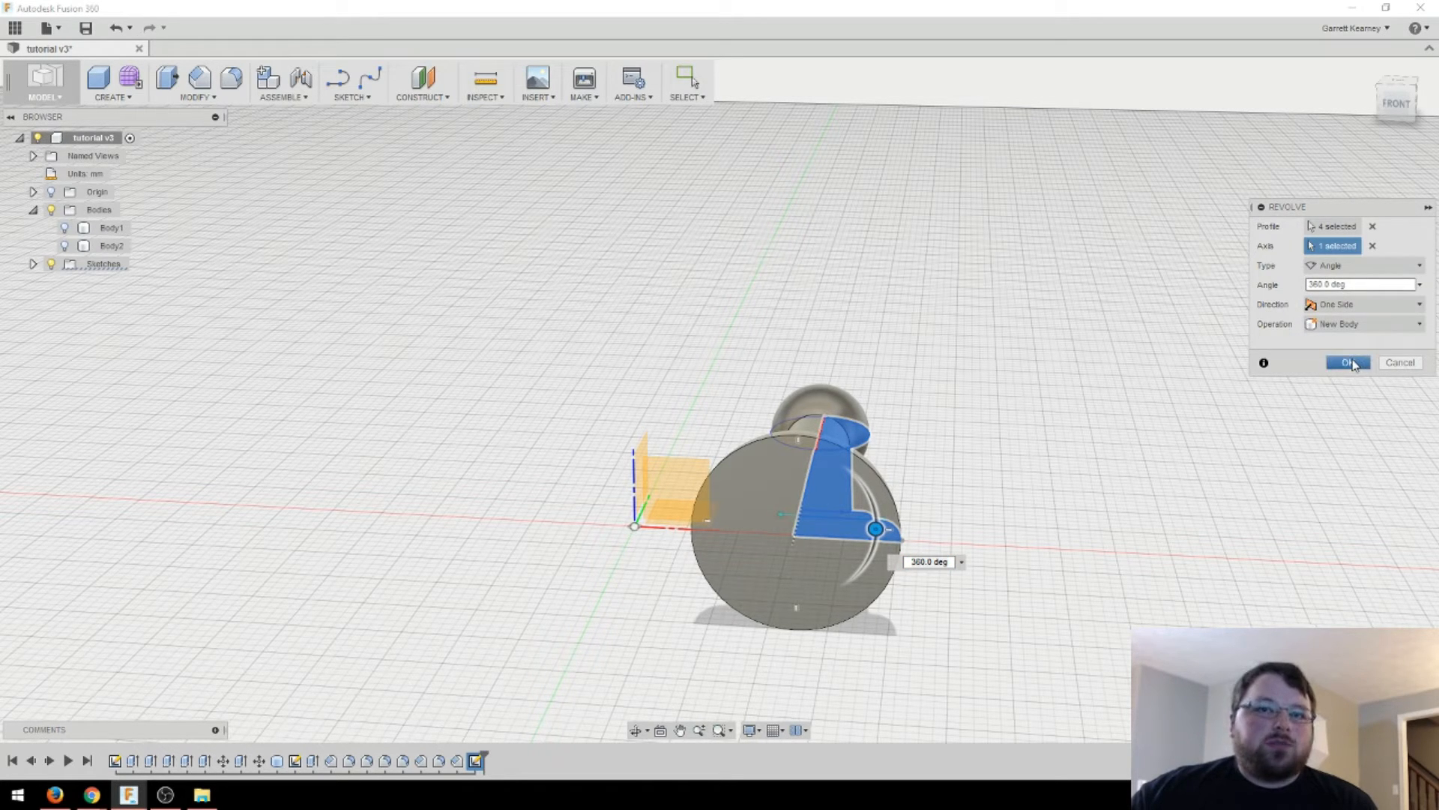
{"action": "left_click", "coordinate": [1348, 362]}
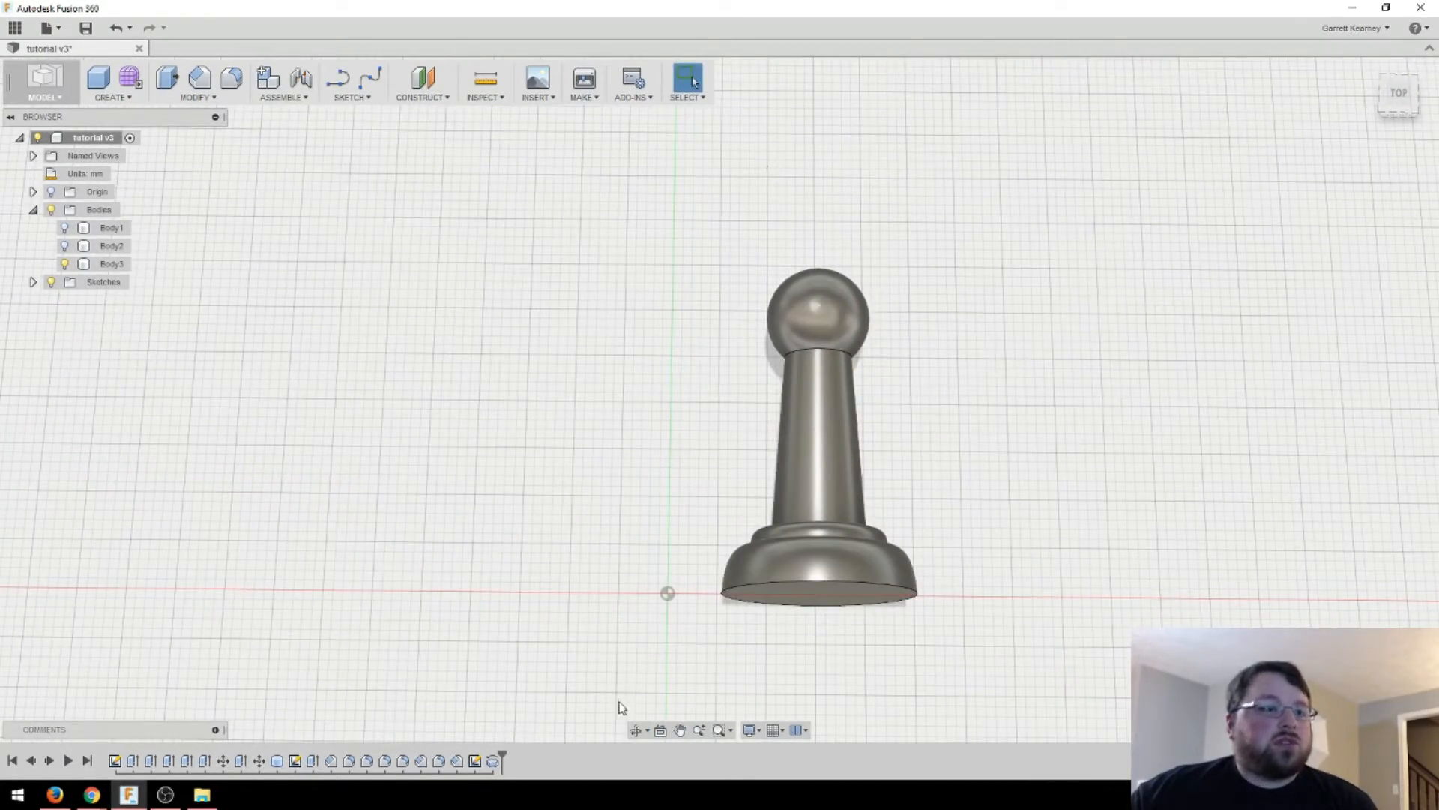
Reopen the pawn outline sketch to add angled fin lines beside the stem.
{"action": "left_click", "coordinate": [33, 282]}
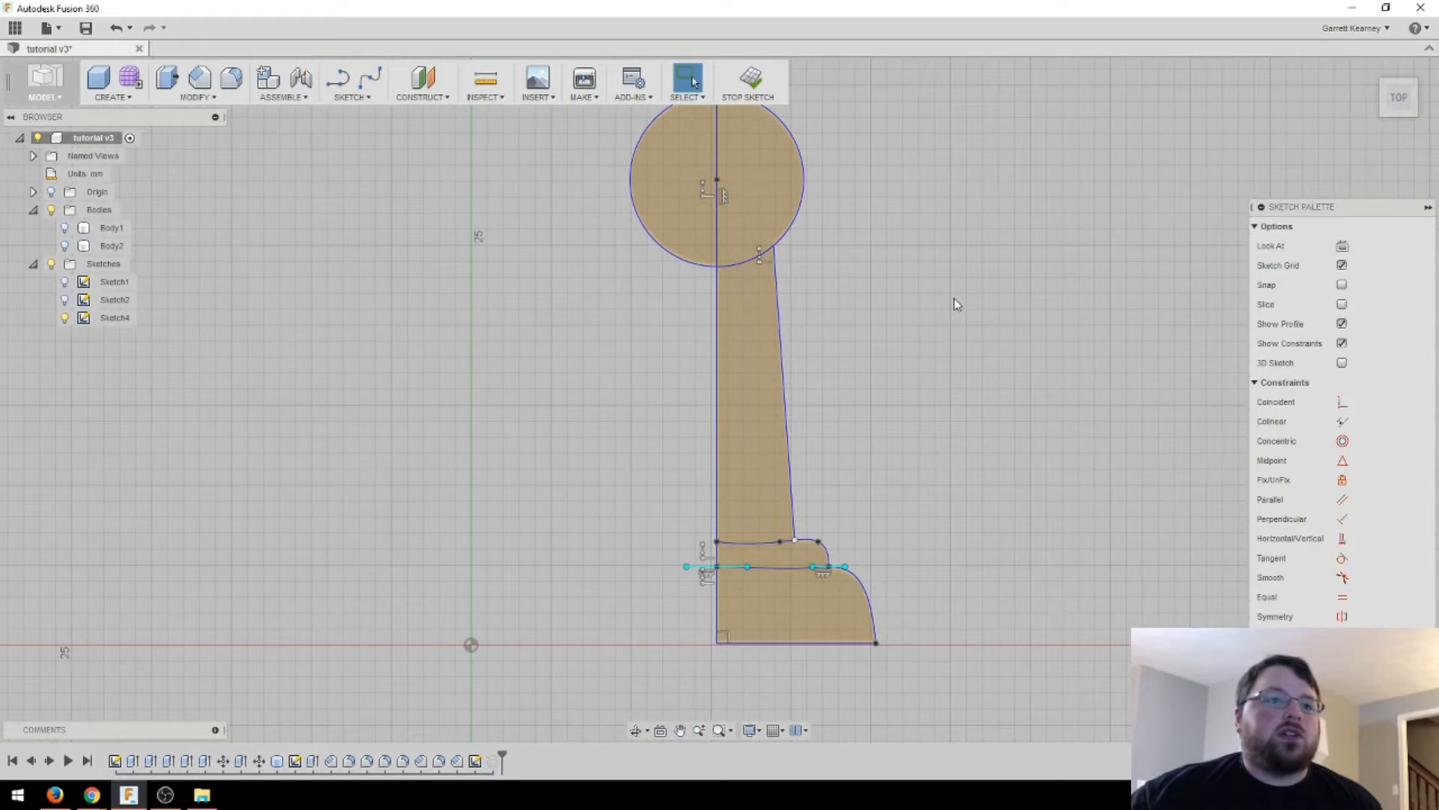
{"action": "mouse_move", "coordinate": [347, 81]}
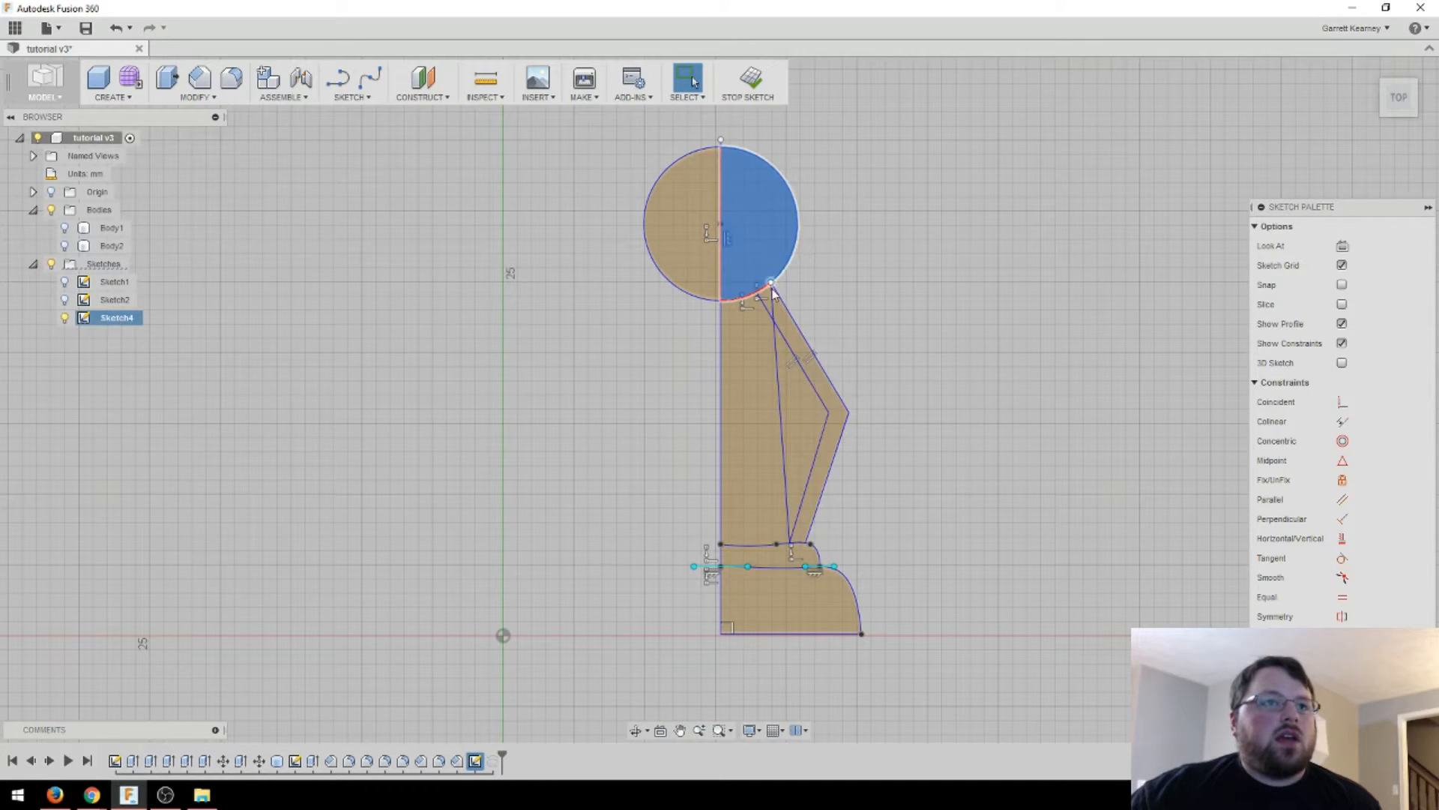
{"action": "scroll", "scroll_direction": "up", "scroll_amount": 3}
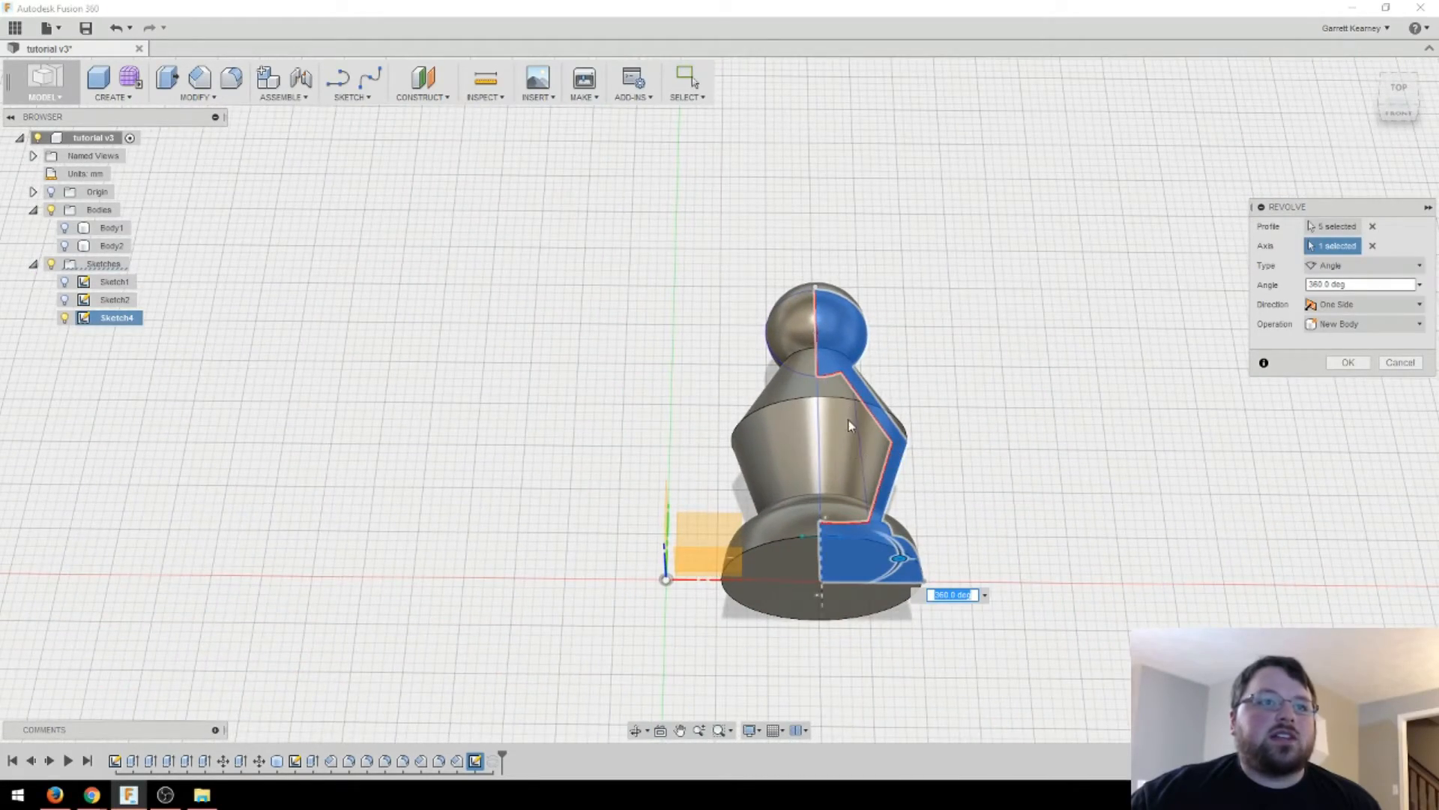
Revolve the head and base profiles around the axis, then move the pawn 43 mm in X.
{"action": "scroll", "scroll_direction": "up", "scroll_amount": 3}
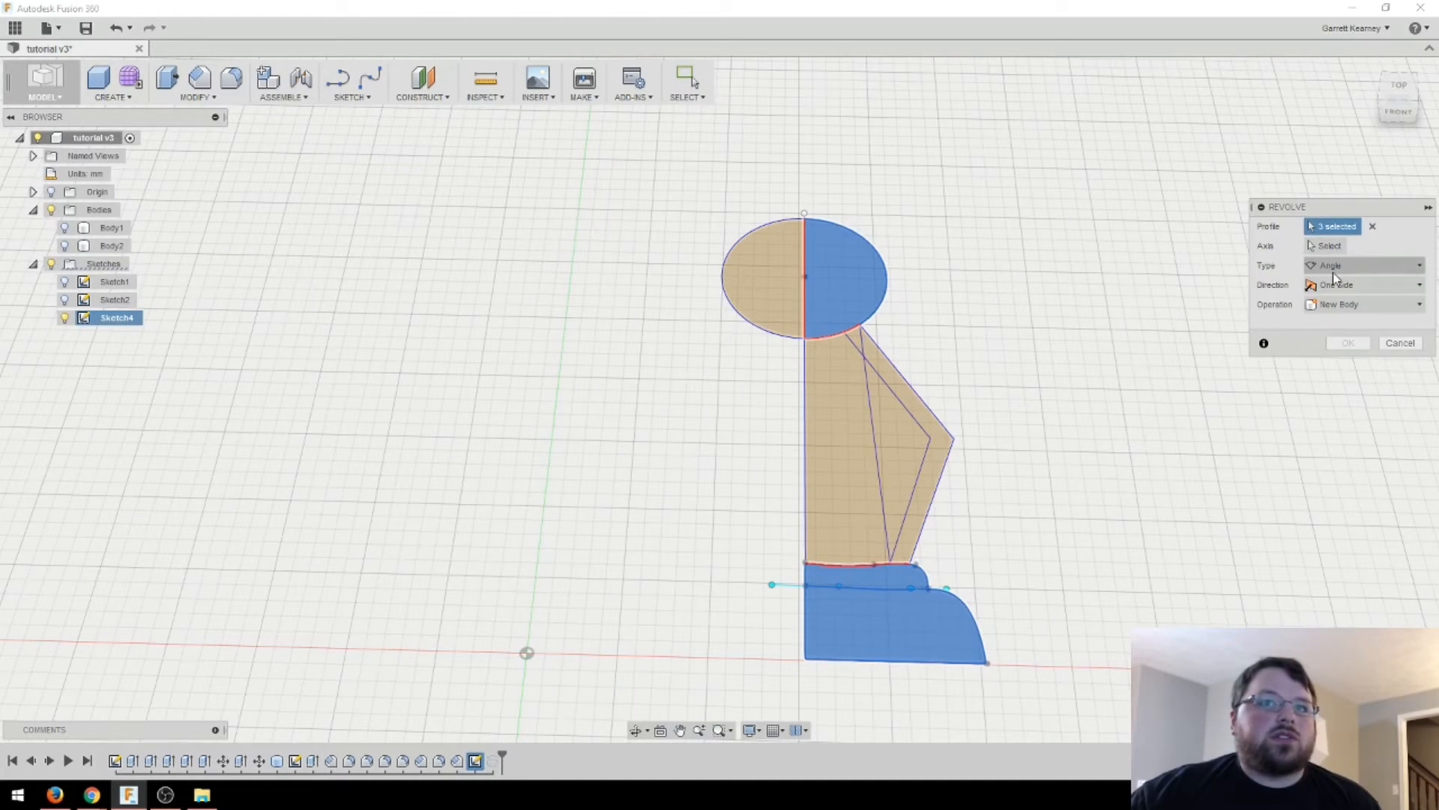
{"action": "left_click", "coordinate": [1345, 343]}
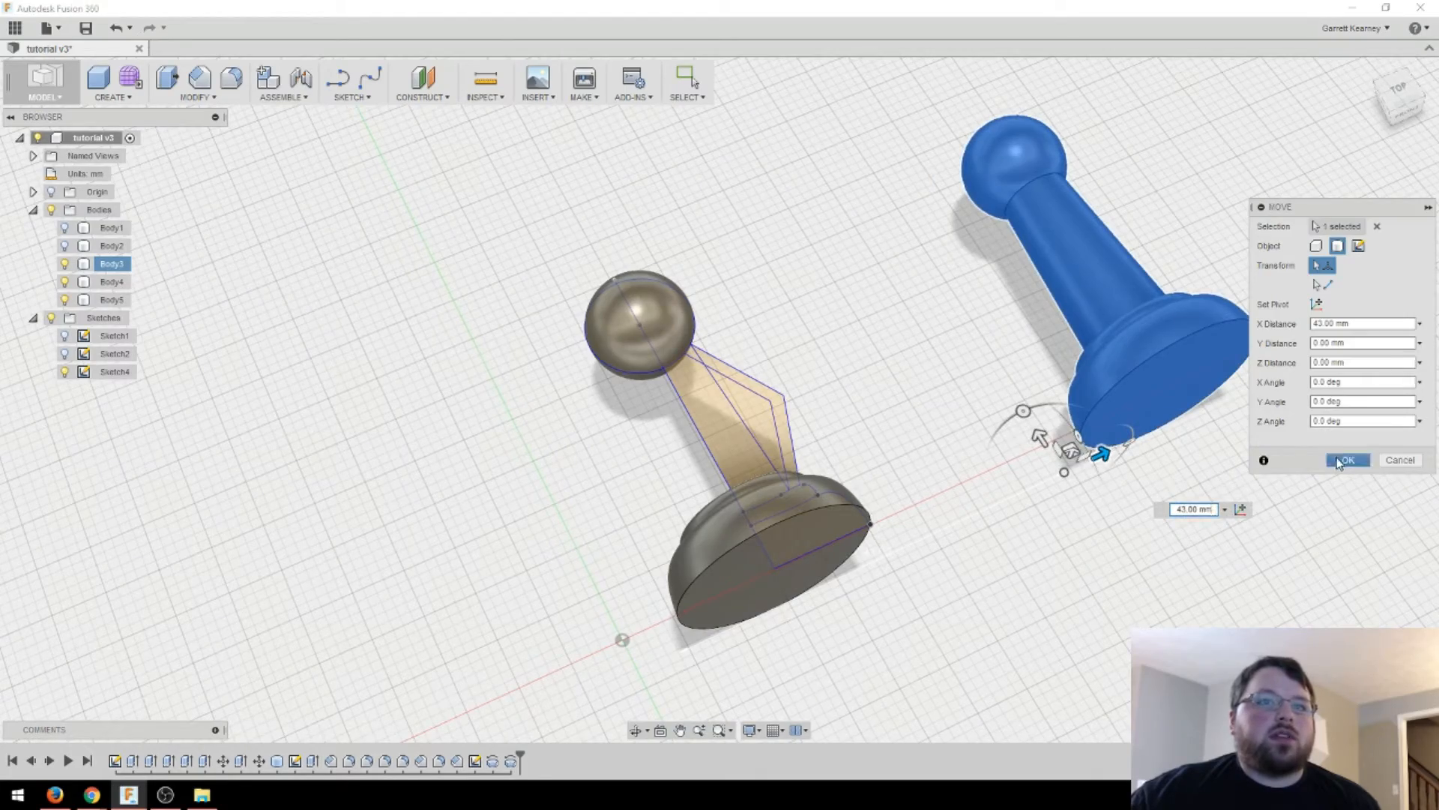
{"action": "left_click", "coordinate": [1347, 460]}
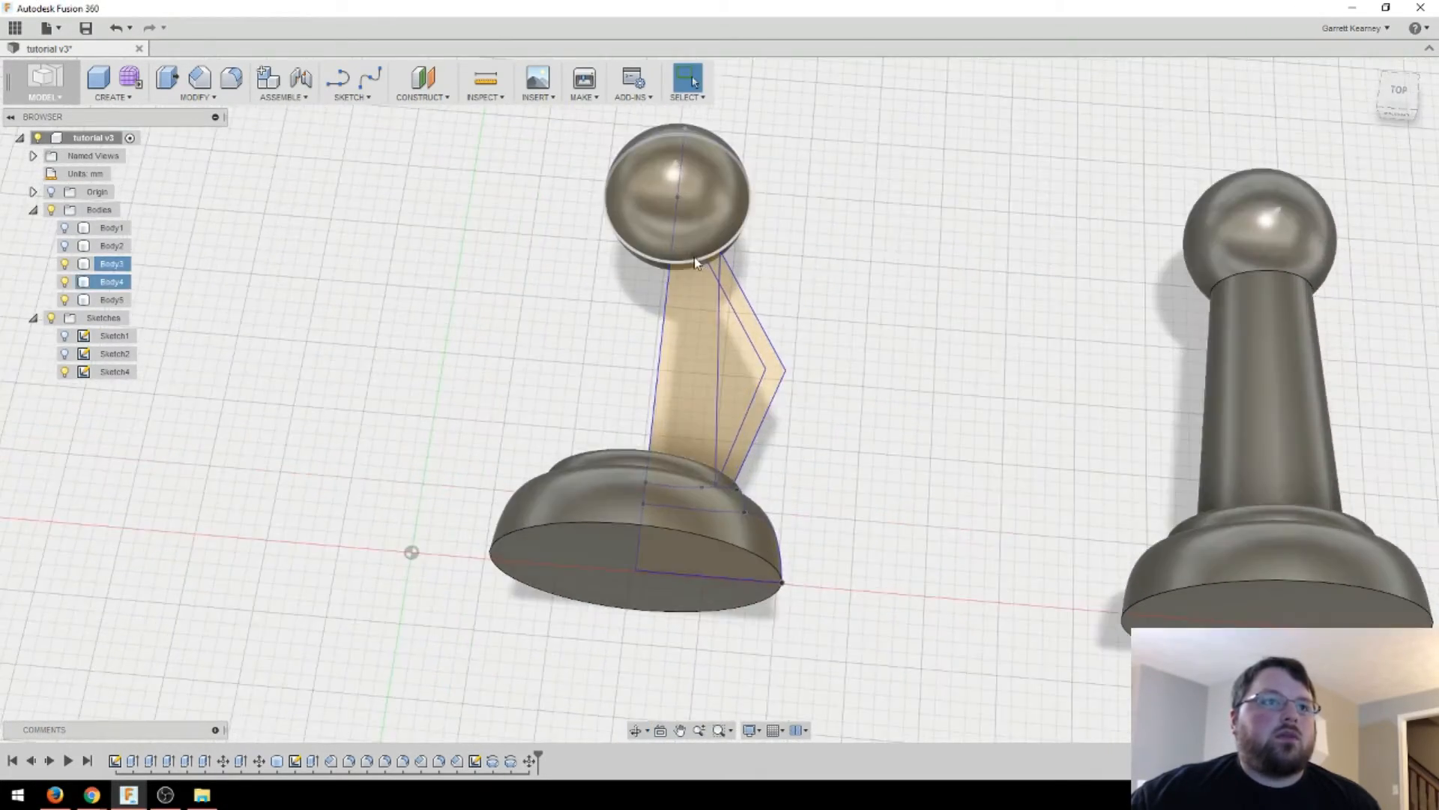
Extrude the fin profile 1 mm as a new body rather than a cut.
{"action": "scroll", "scroll_direction": "up", "scroll_amount": 3}
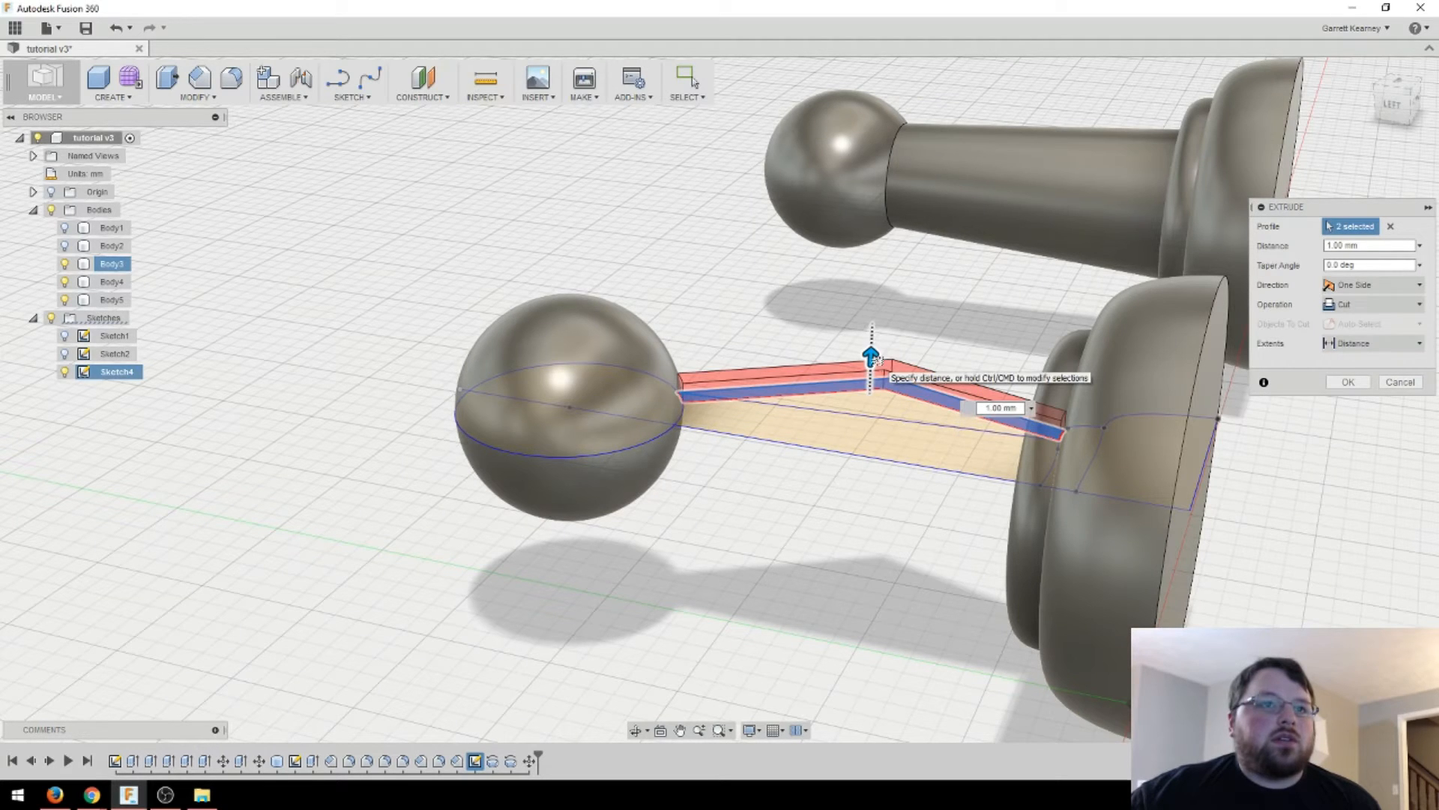
{"action": "left_click", "coordinate": [1416, 285]}
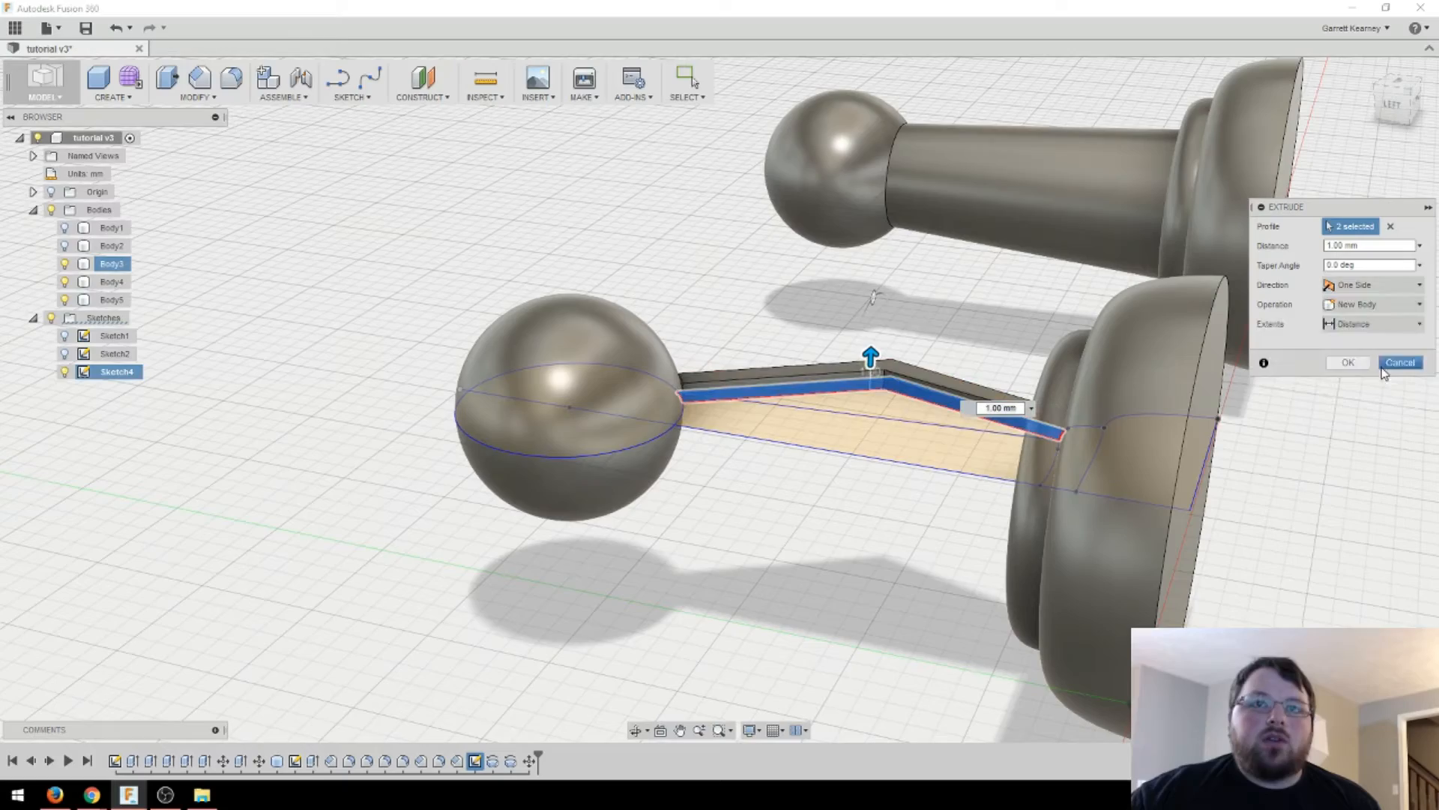
{"action": "left_click", "coordinate": [1367, 285]}
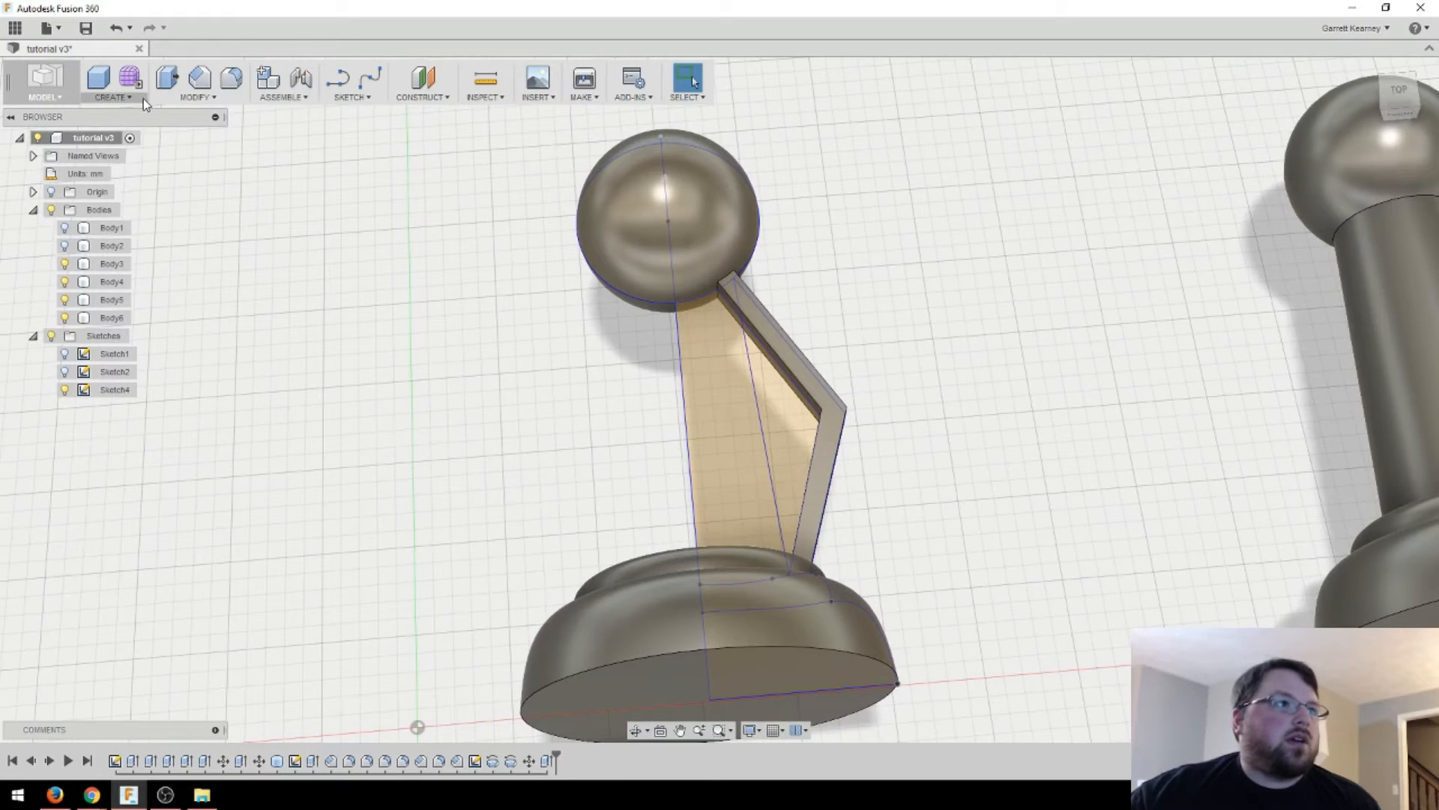
{"action": "left_click", "coordinate": [112, 82]}
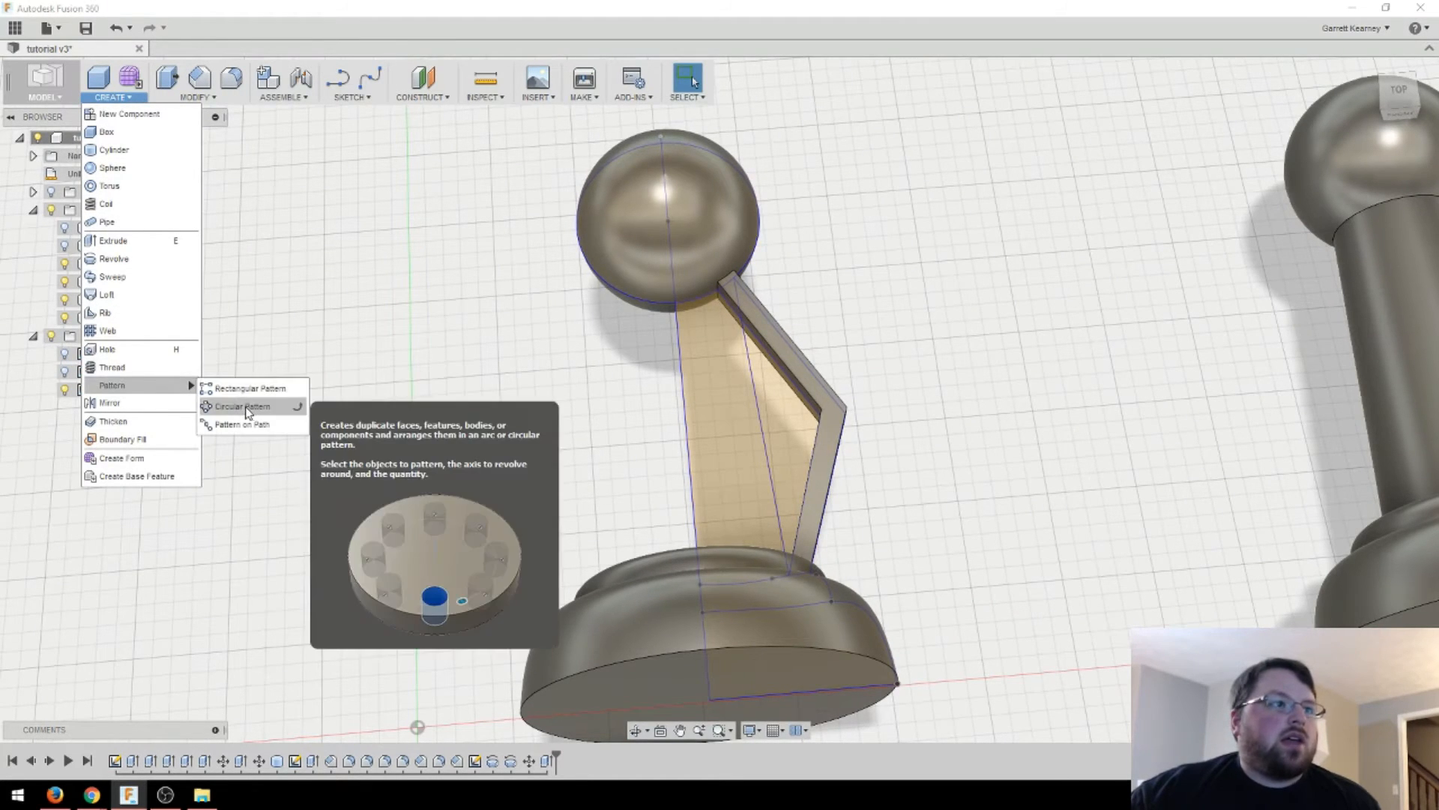
{"action": "left_click", "coordinate": [242, 406]}
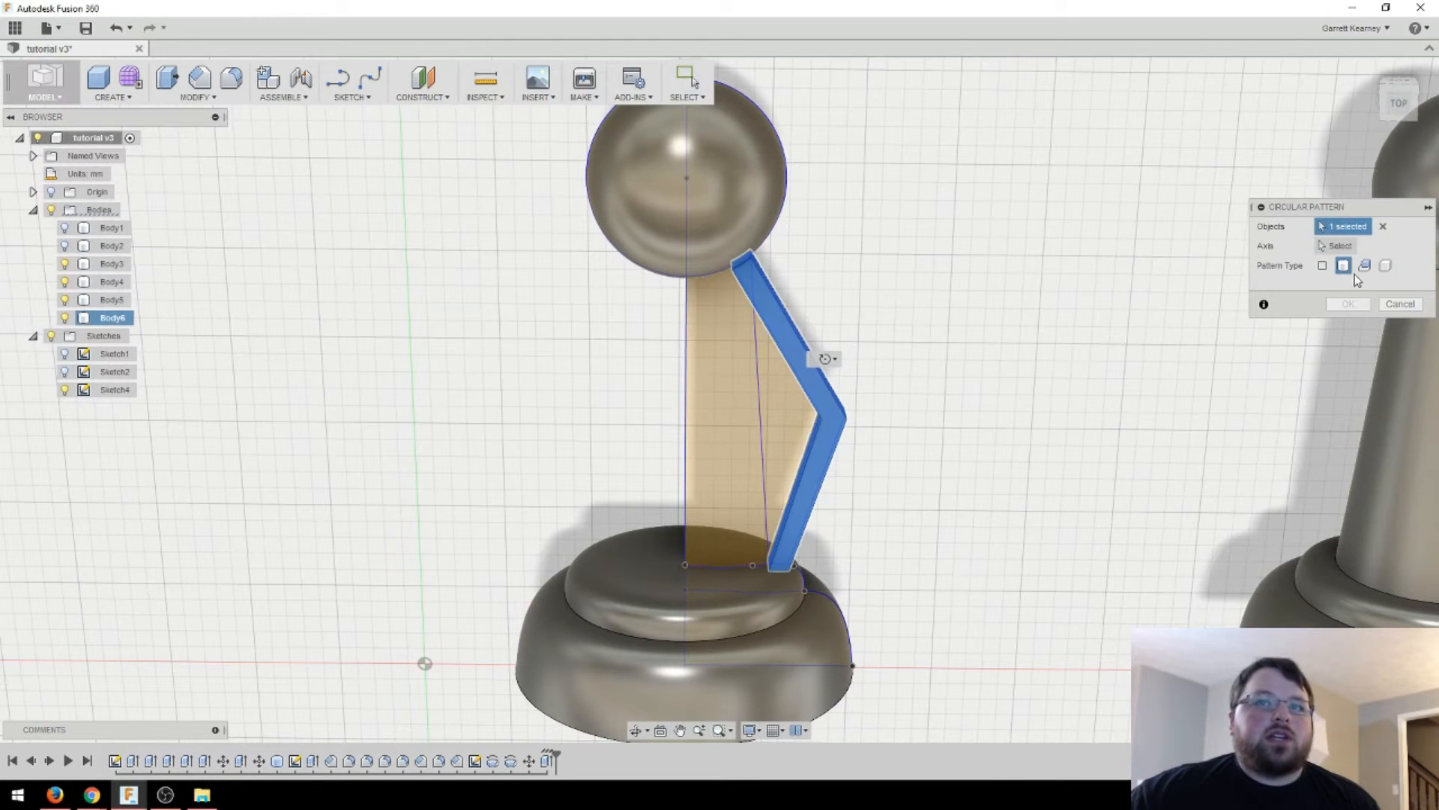
{"action": "left_click", "coordinate": [1323, 265]}
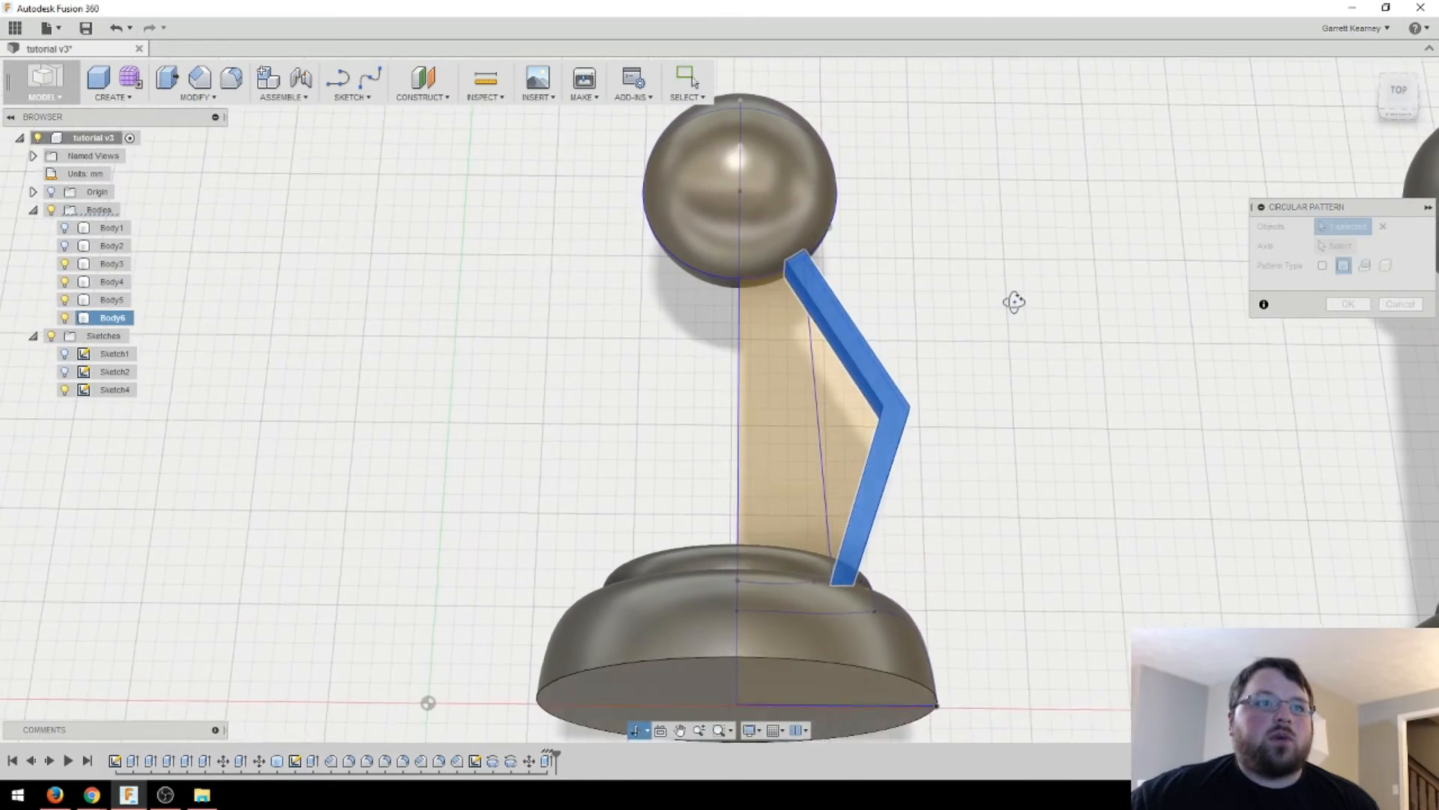
{"action": "left_click", "coordinate": [1341, 245]}
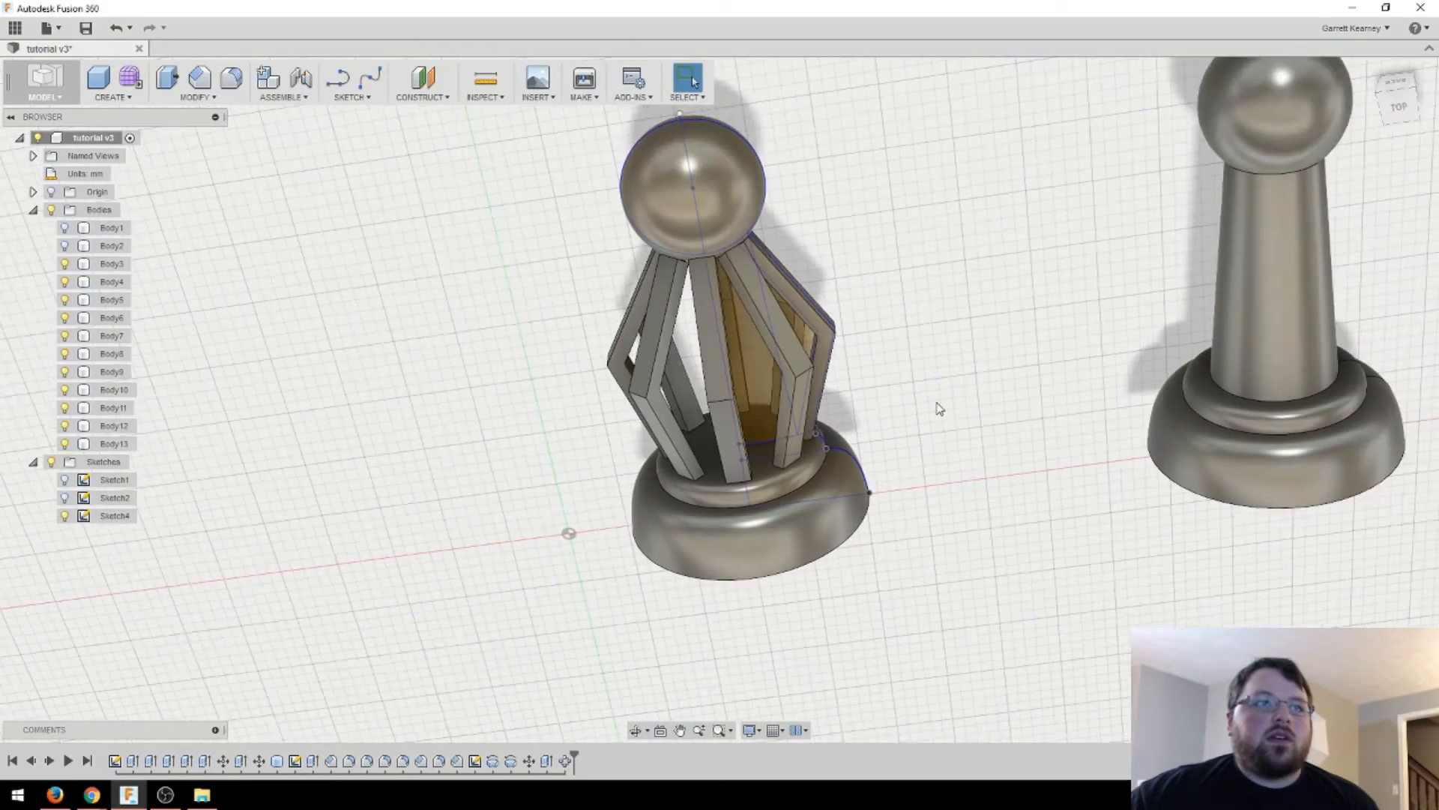
{"action": "left_click", "coordinate": [114, 516]}
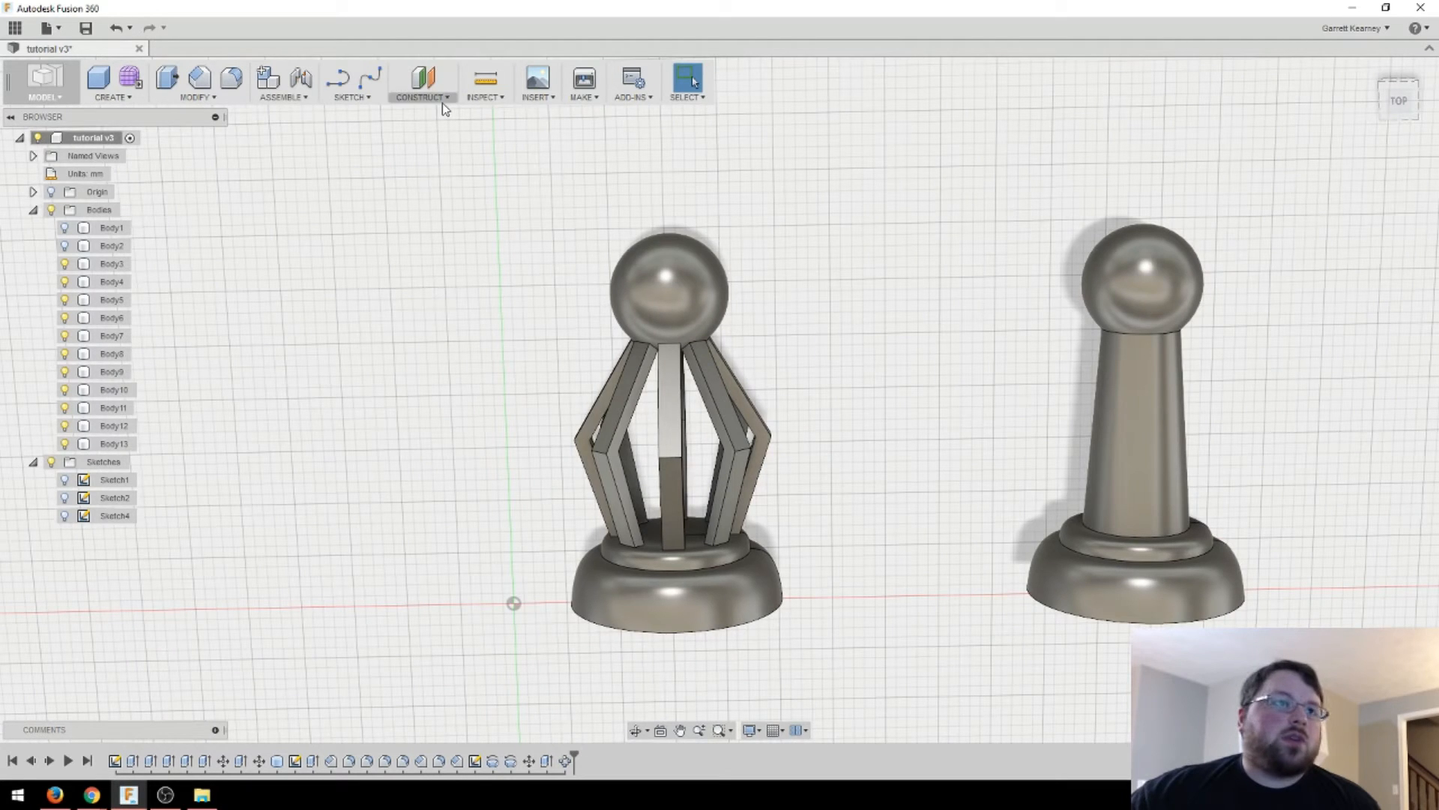
{"action": "left_click", "coordinate": [421, 98]}
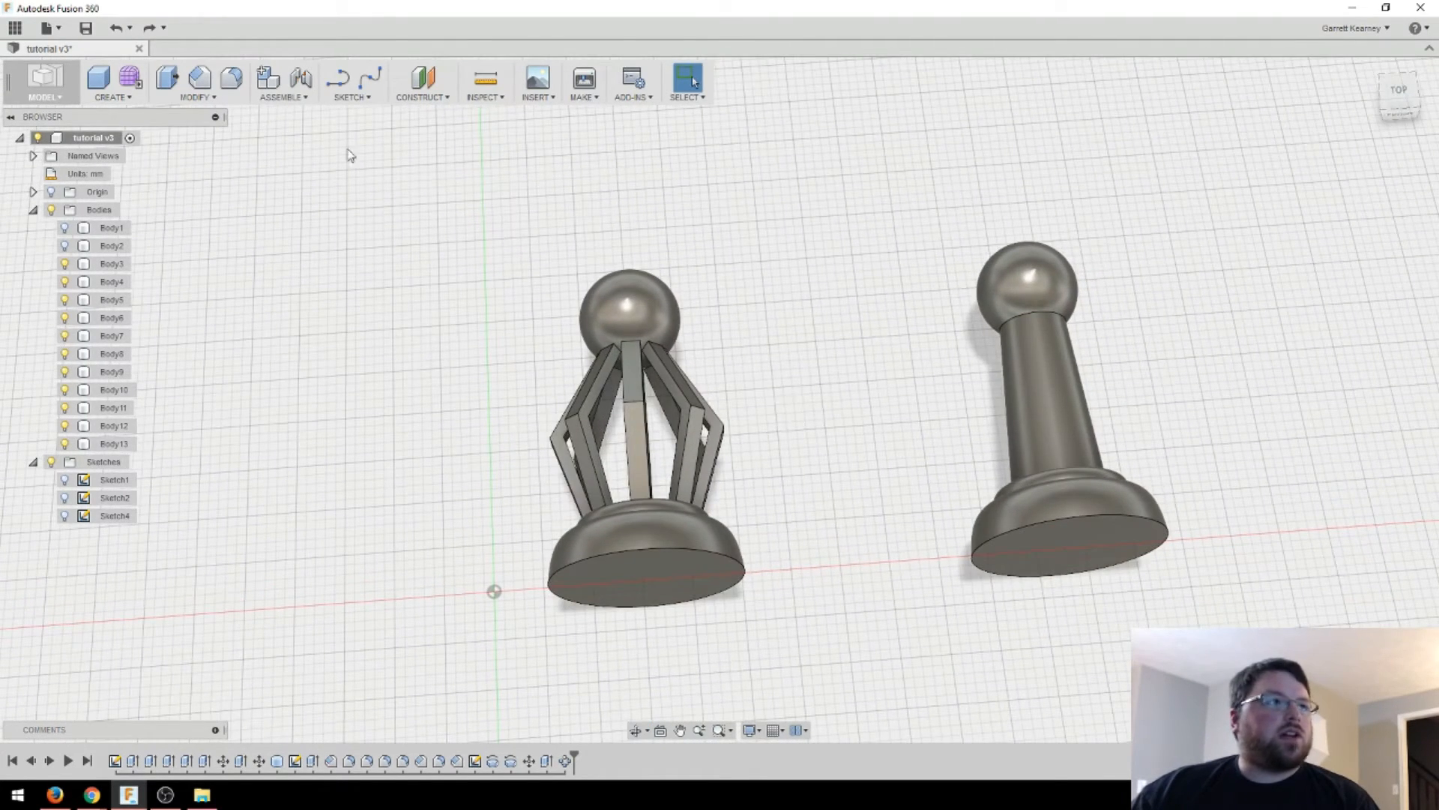
{"action": "mouse_move", "coordinate": [114, 97]}
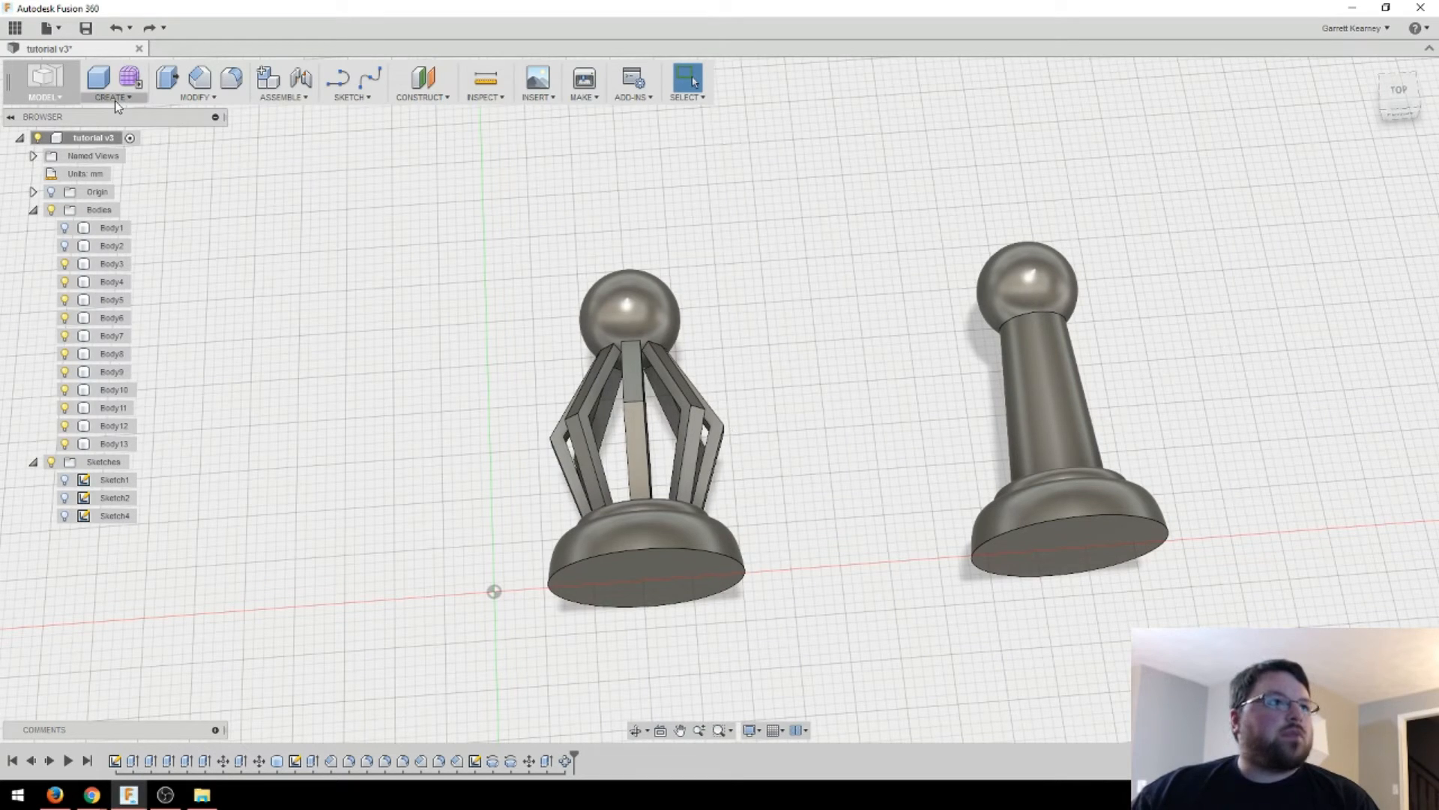
{"action": "left_click", "coordinate": [112, 98]}
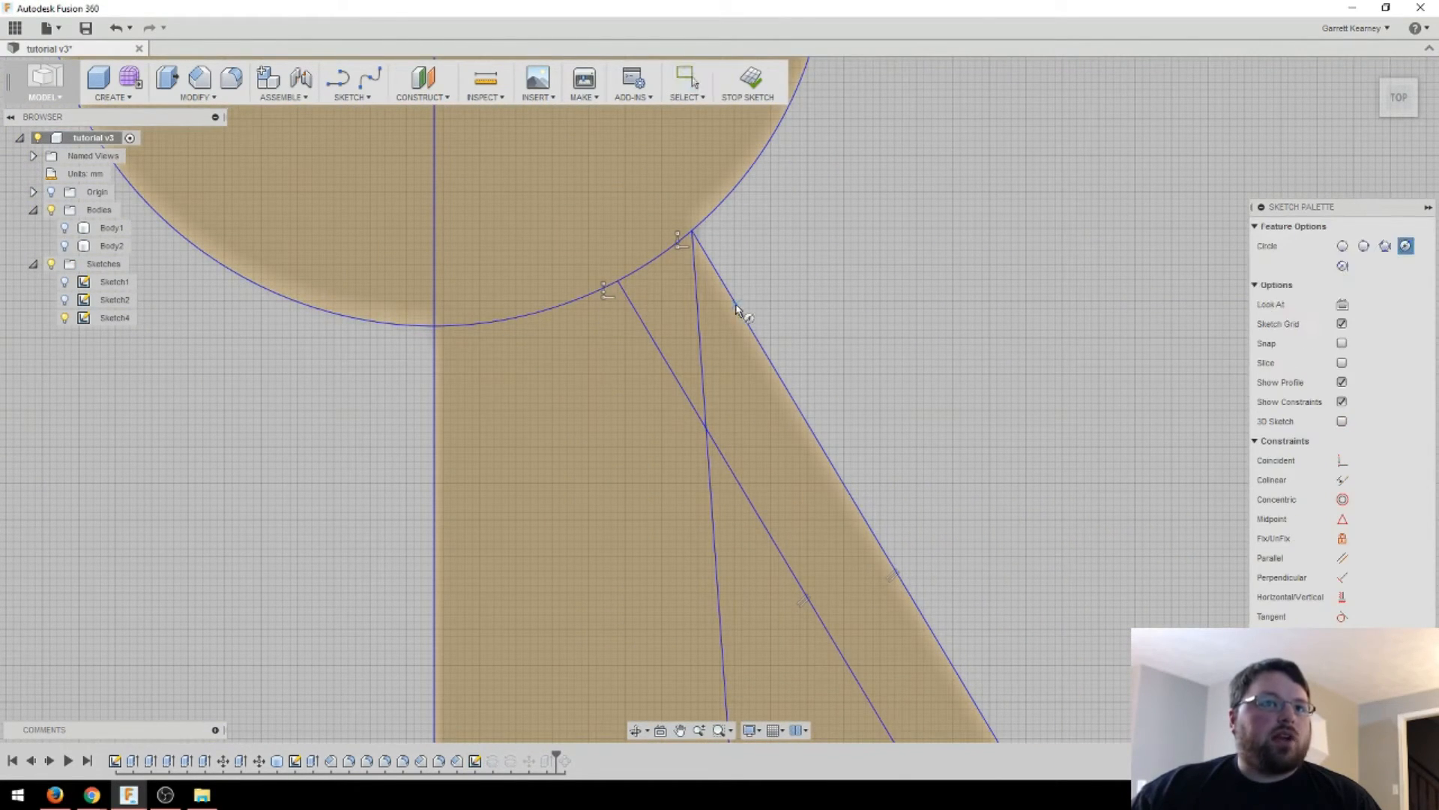
Draw a small circle at the fin's top corner beside the ball.
{"action": "left_click", "coordinate": [735, 303]}
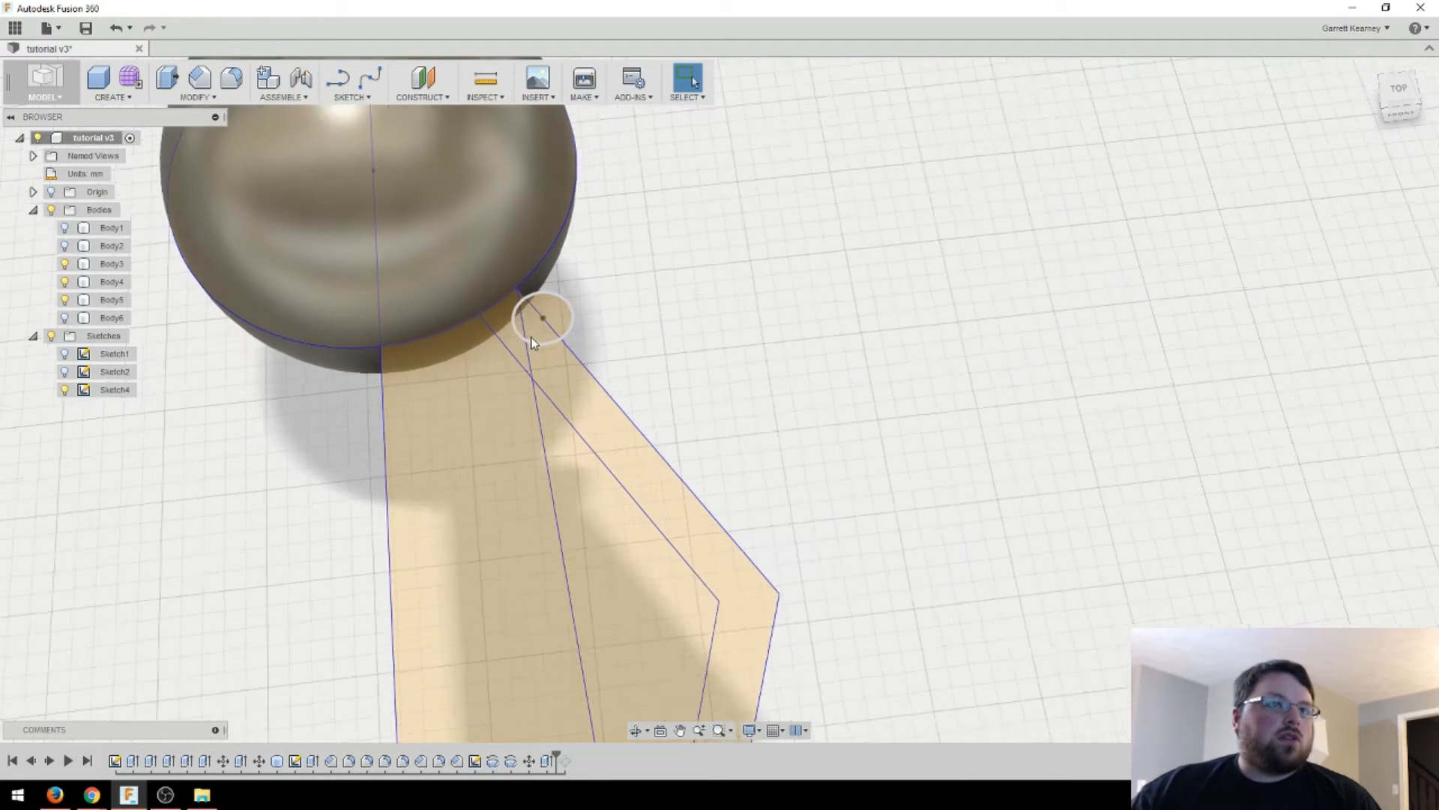
Extrude both circle profiles symmetrically as a new cylinder body.
{"action": "left_click", "coordinate": [537, 322]}
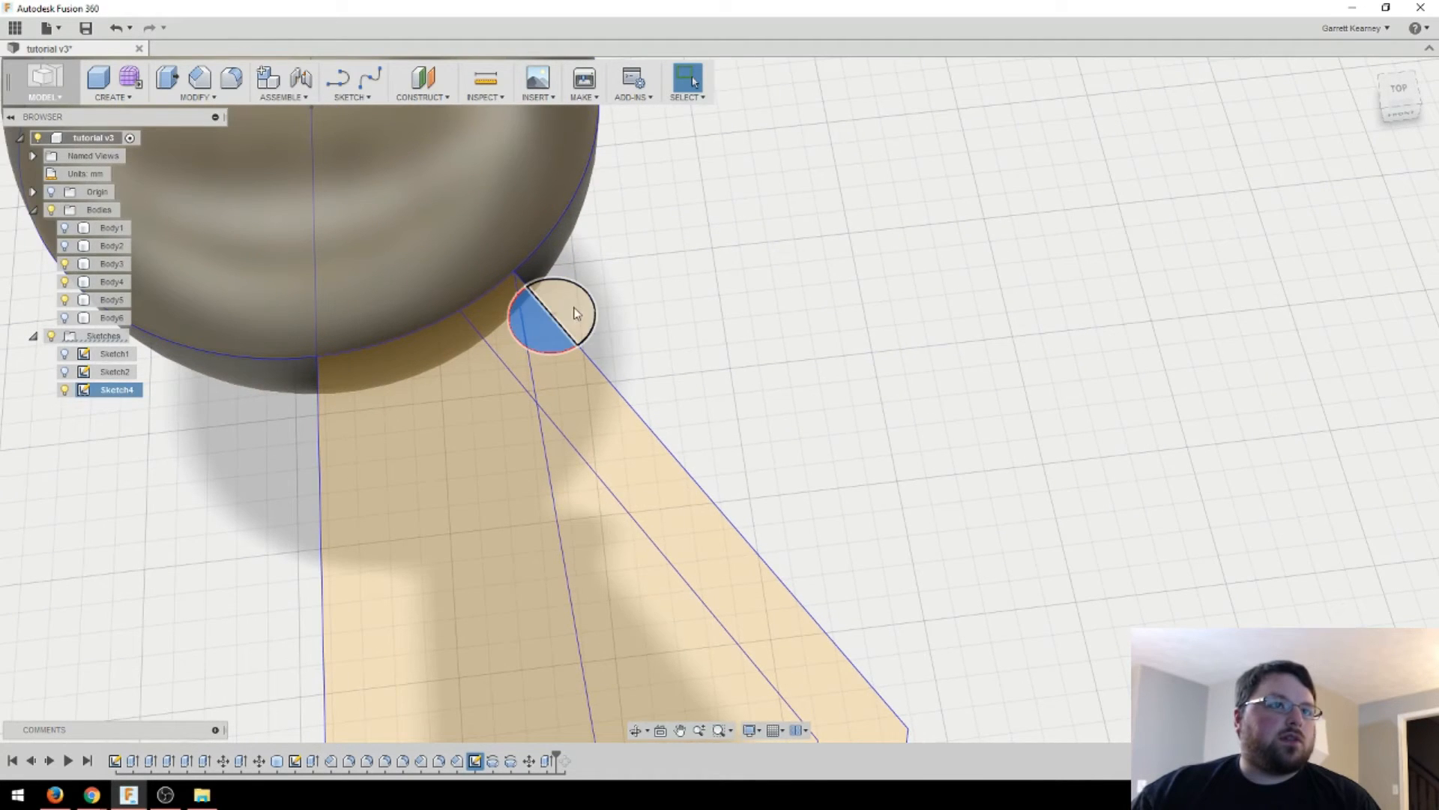
{"action": "left_click", "coordinate": [551, 316]}
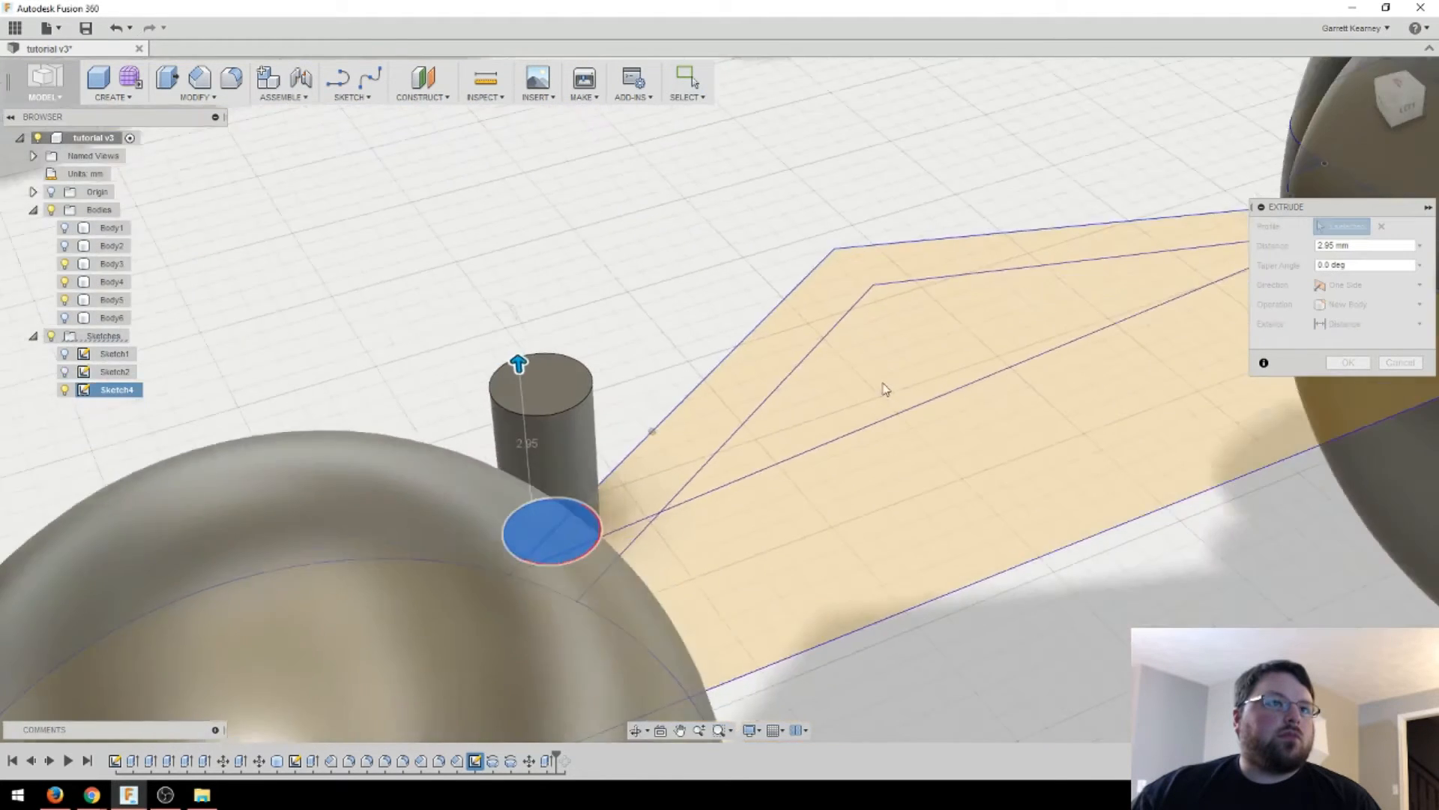
{"action": "left_click", "coordinate": [1368, 285]}
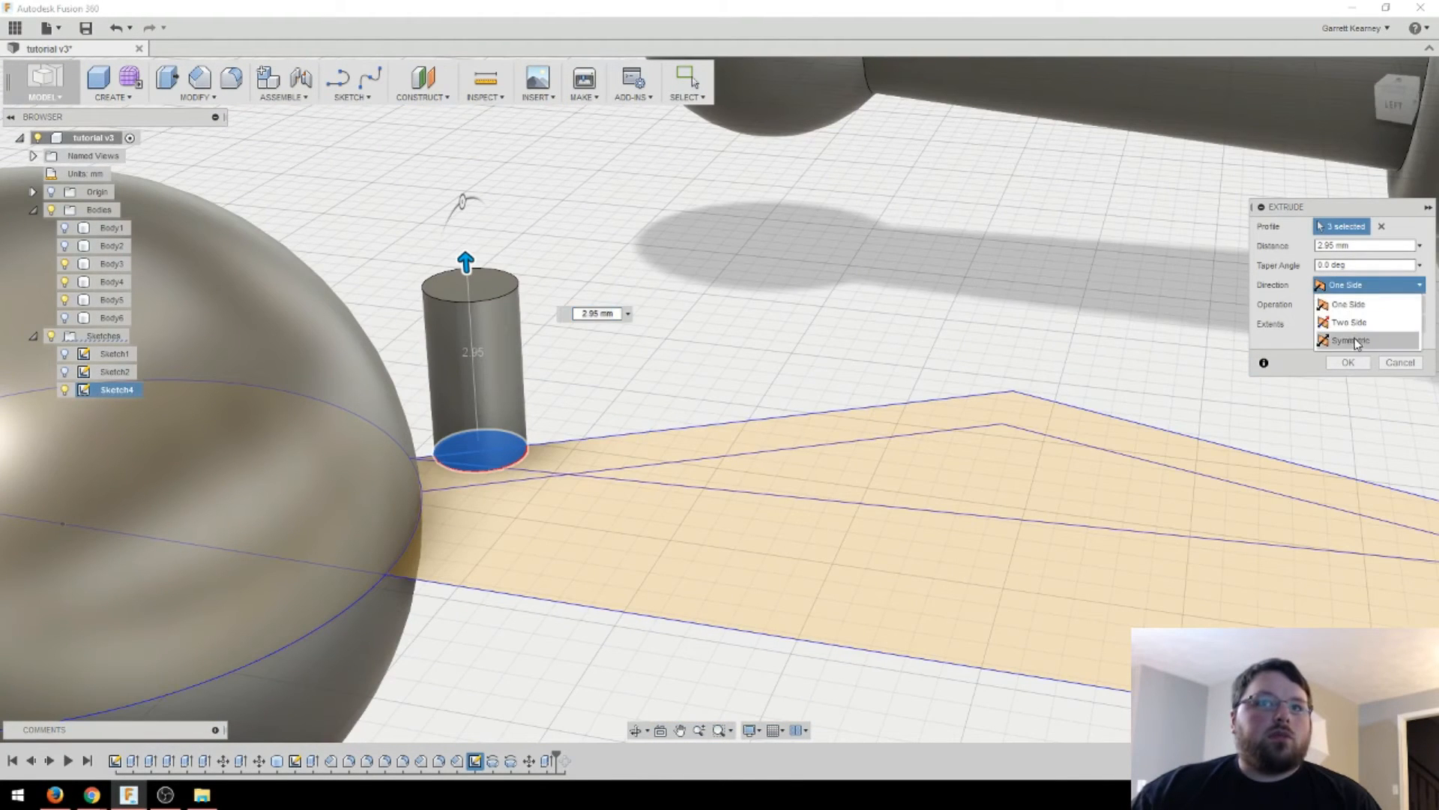
{"action": "left_click", "coordinate": [1348, 361]}
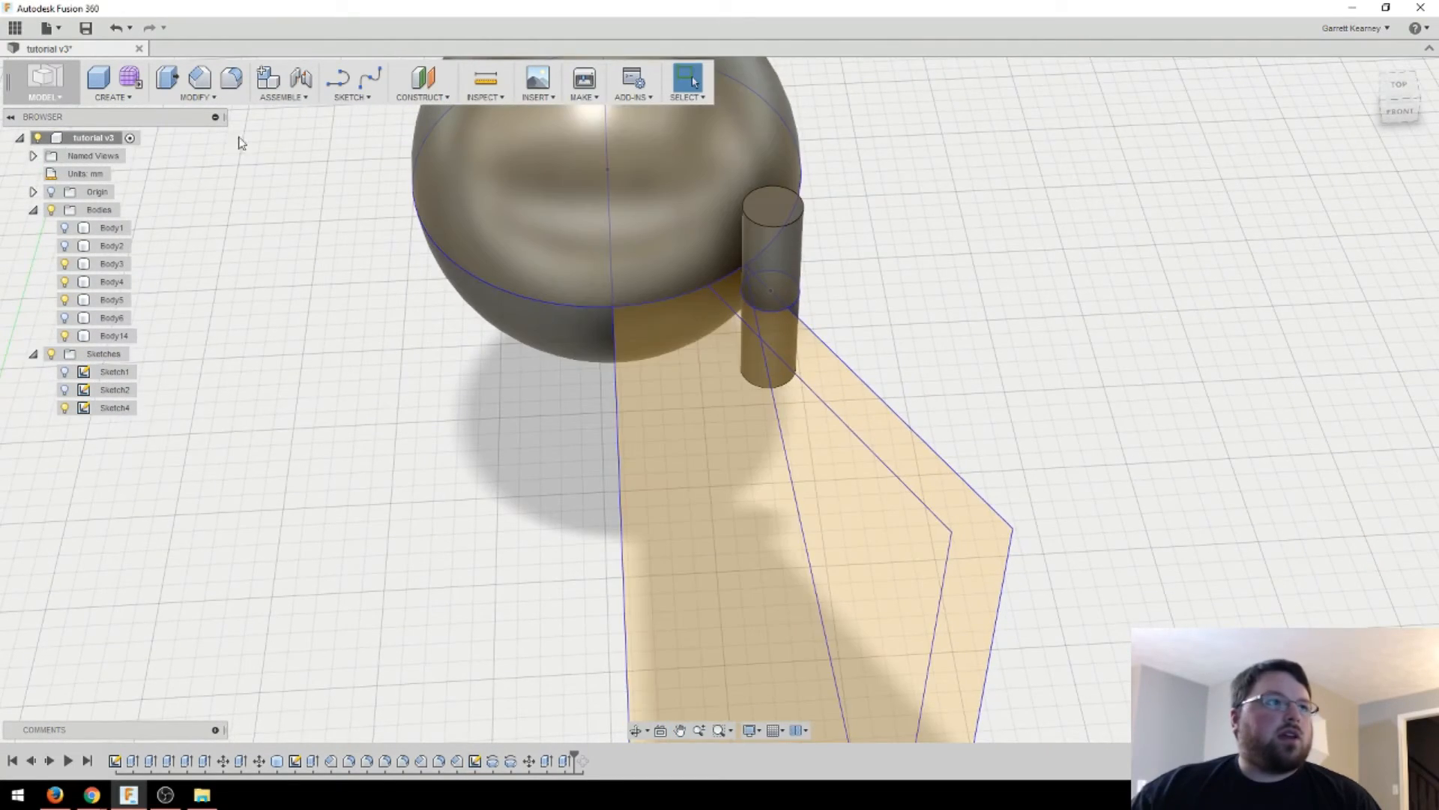
{"action": "left_click", "coordinate": [112, 81]}
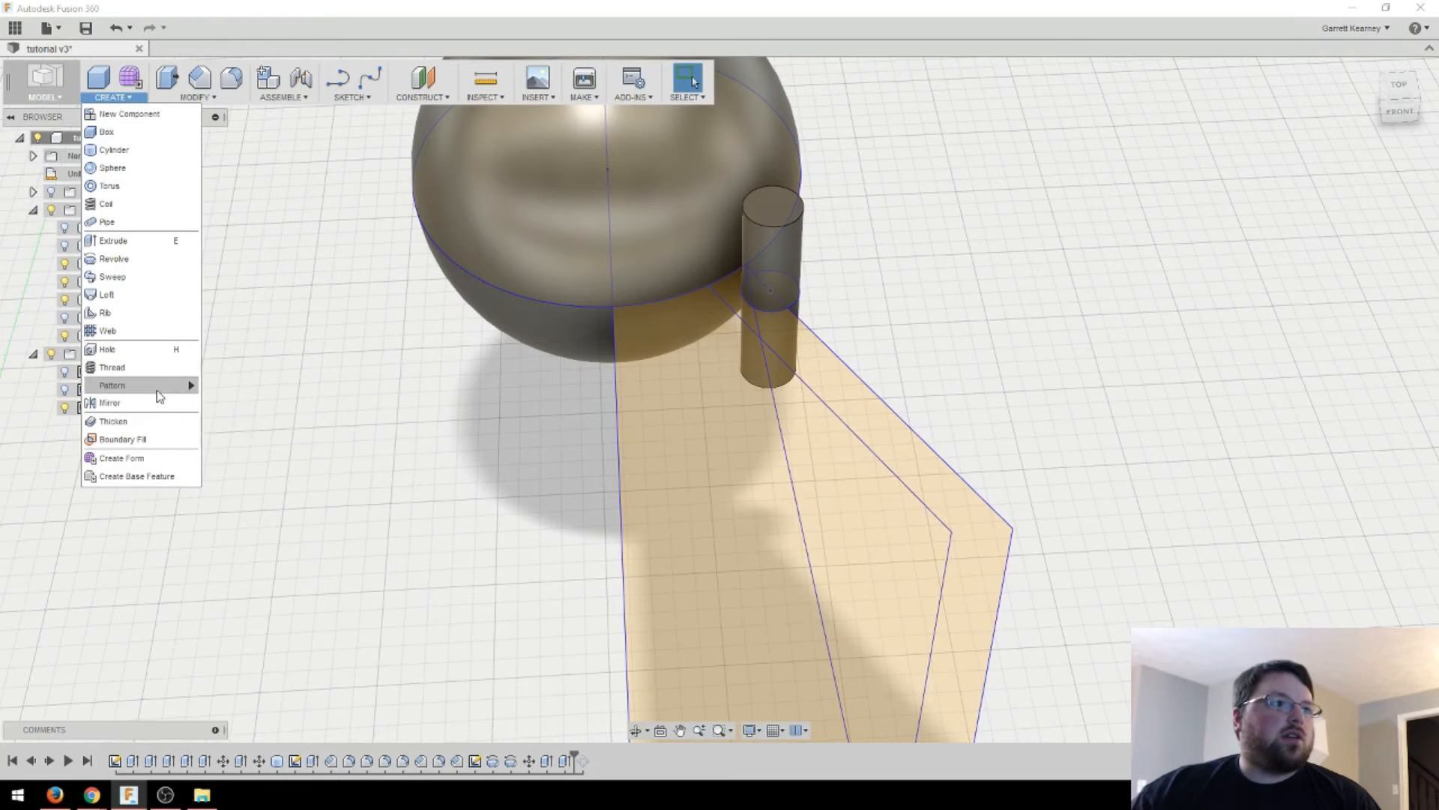
Pattern the cylinder body along the fin's outer edge, quantity 8.
{"action": "left_click", "coordinate": [112, 384]}
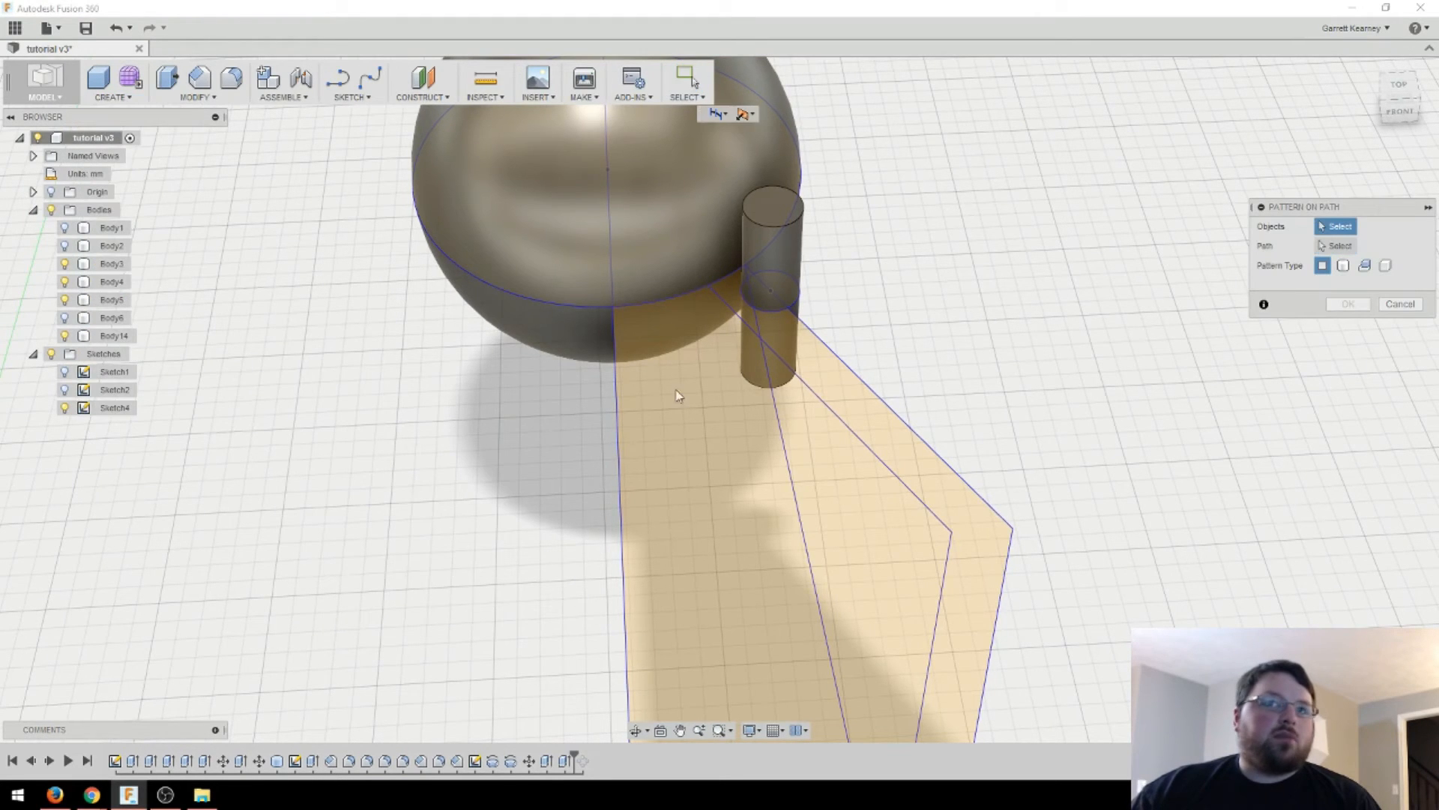
{"action": "mouse_move", "coordinate": [1344, 266]}
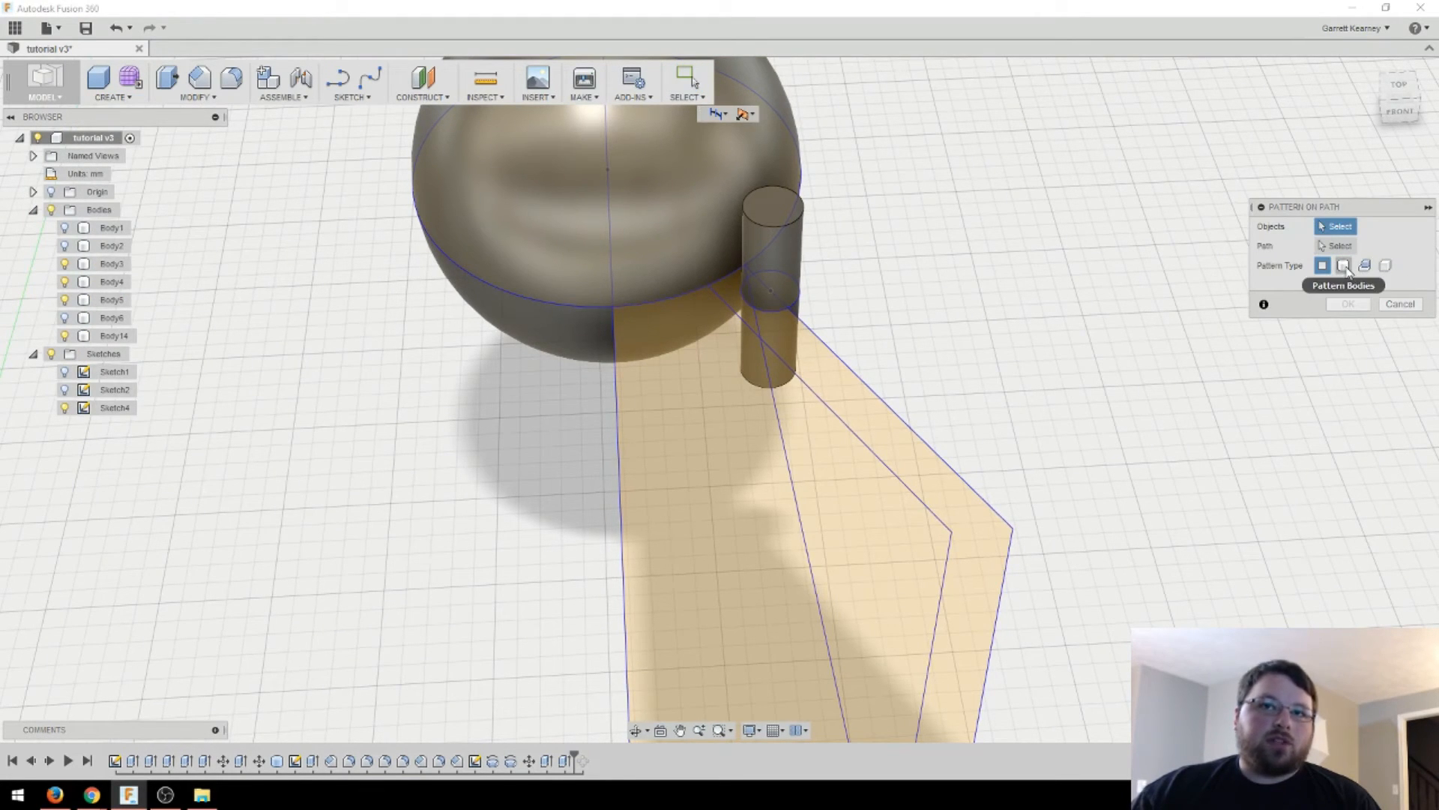
{"action": "left_click", "coordinate": [772, 275]}
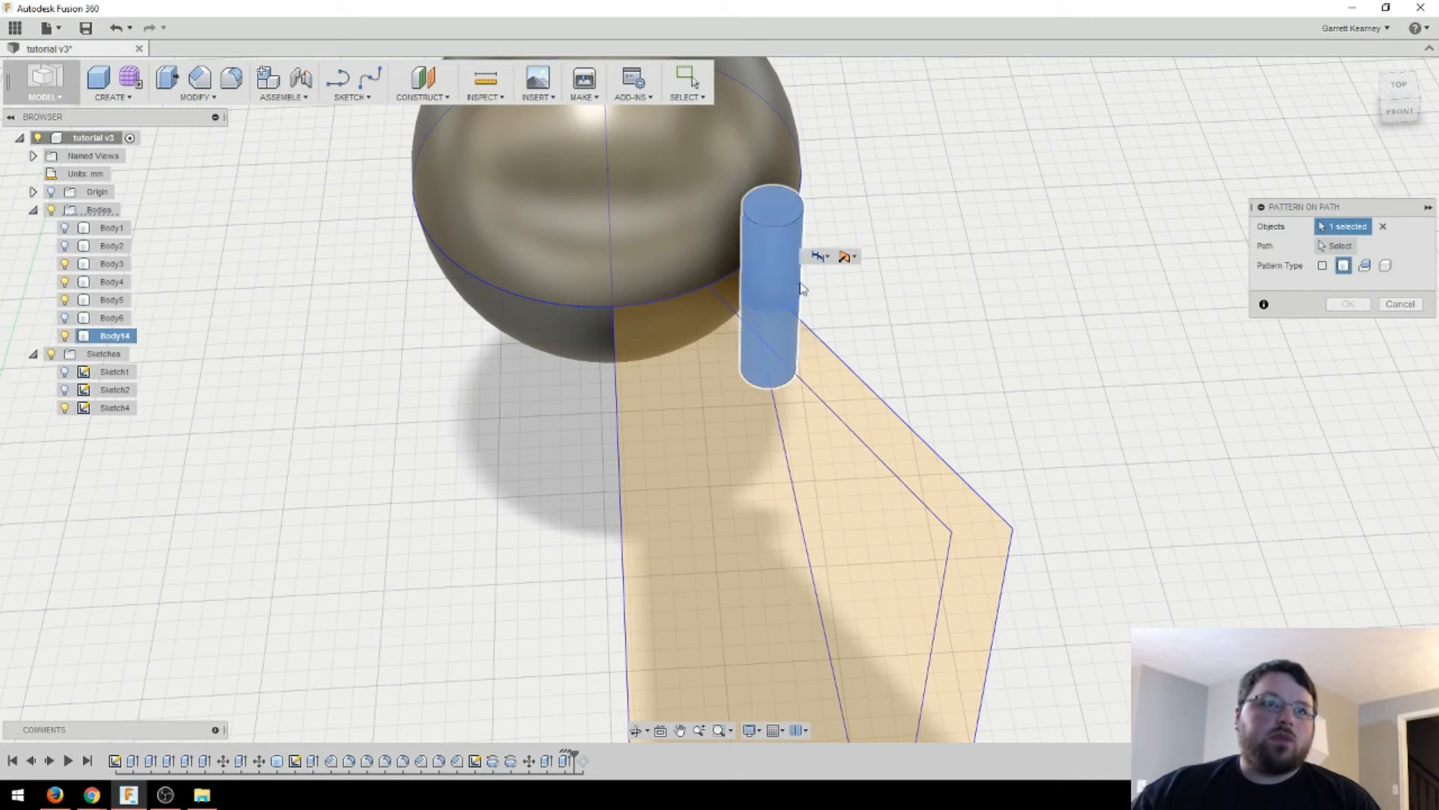
{"action": "left_click", "coordinate": [1340, 245]}
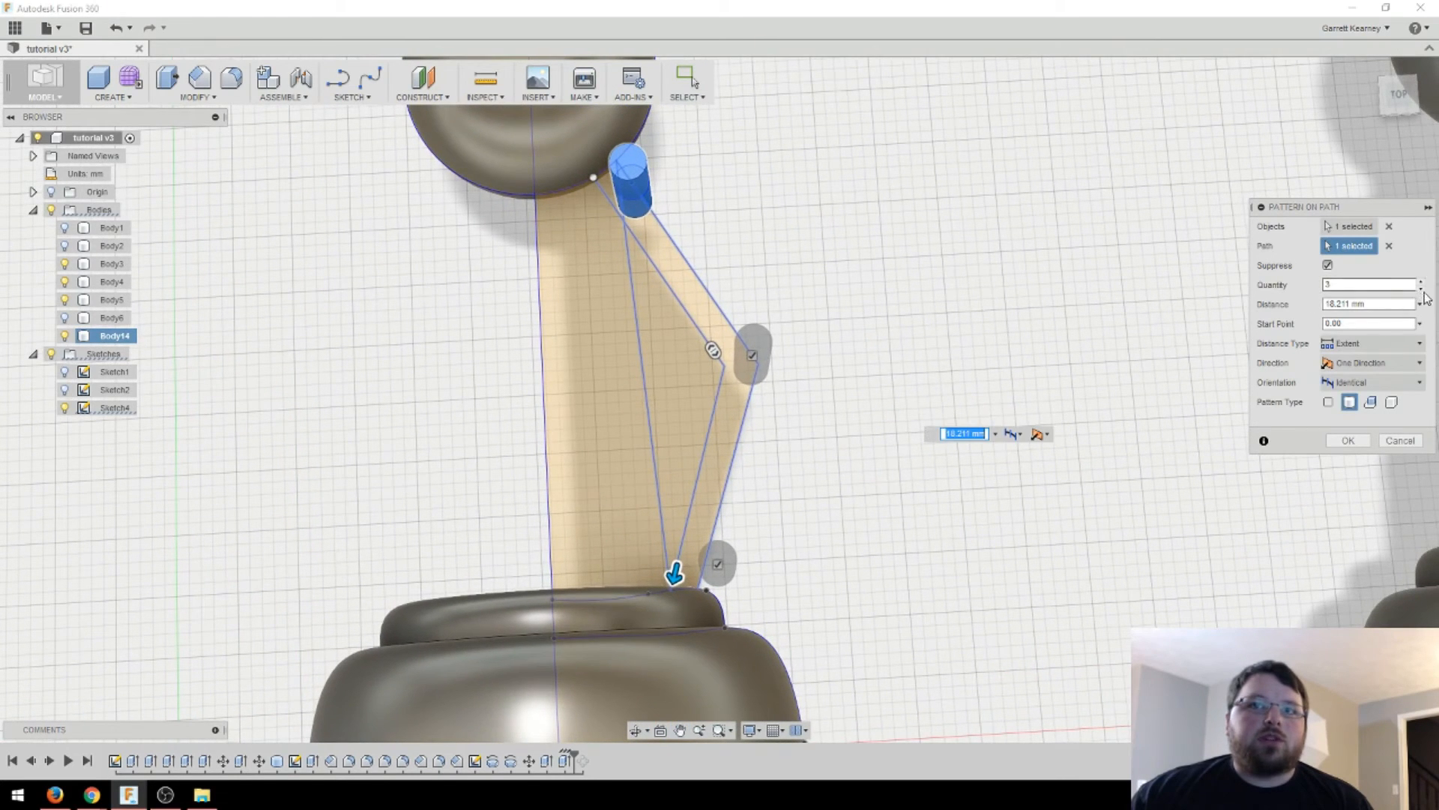
{"action": "left_click", "coordinate": [1420, 281]}
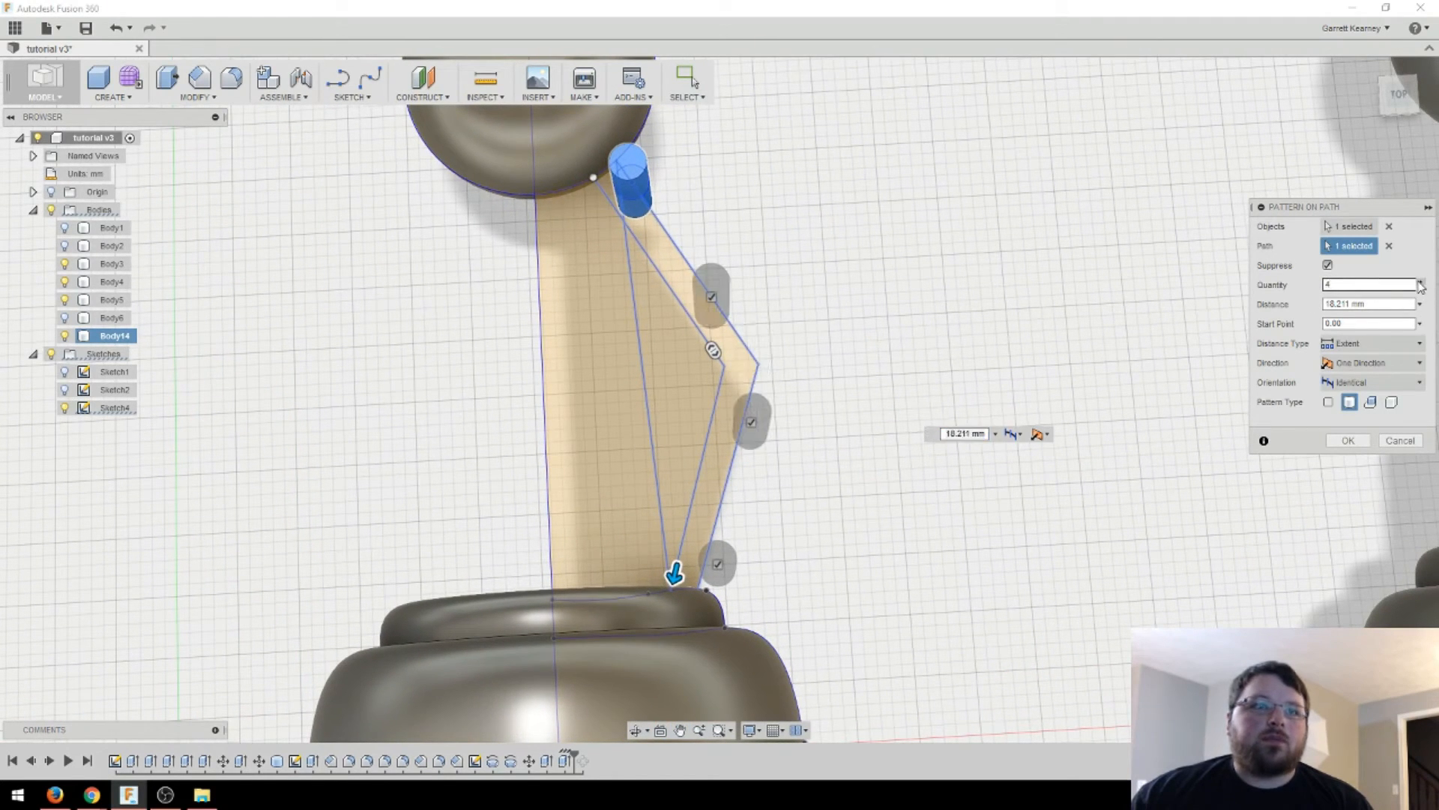
{"action": "left_click", "coordinate": [1421, 281]}
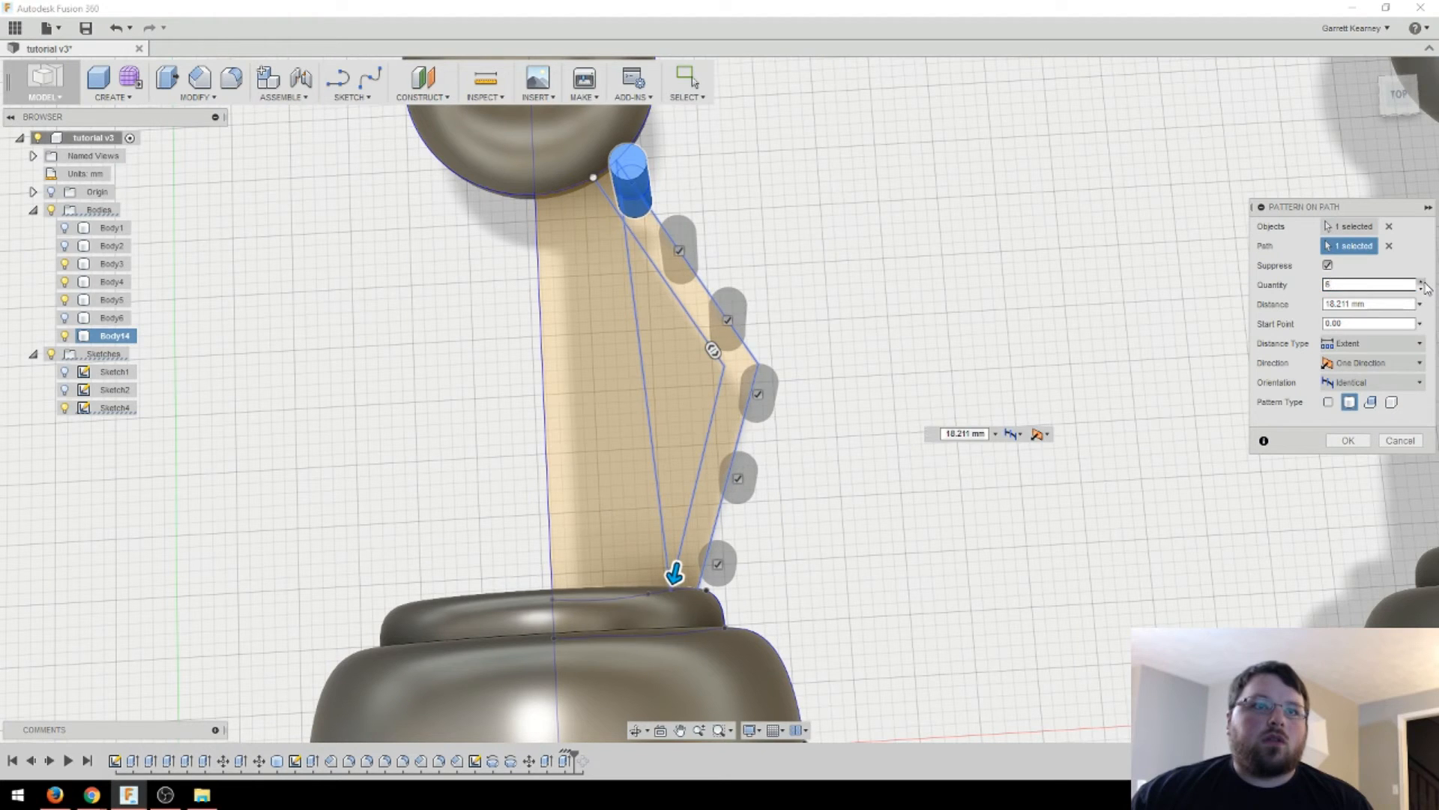
{"action": "left_click", "coordinate": [1422, 282]}
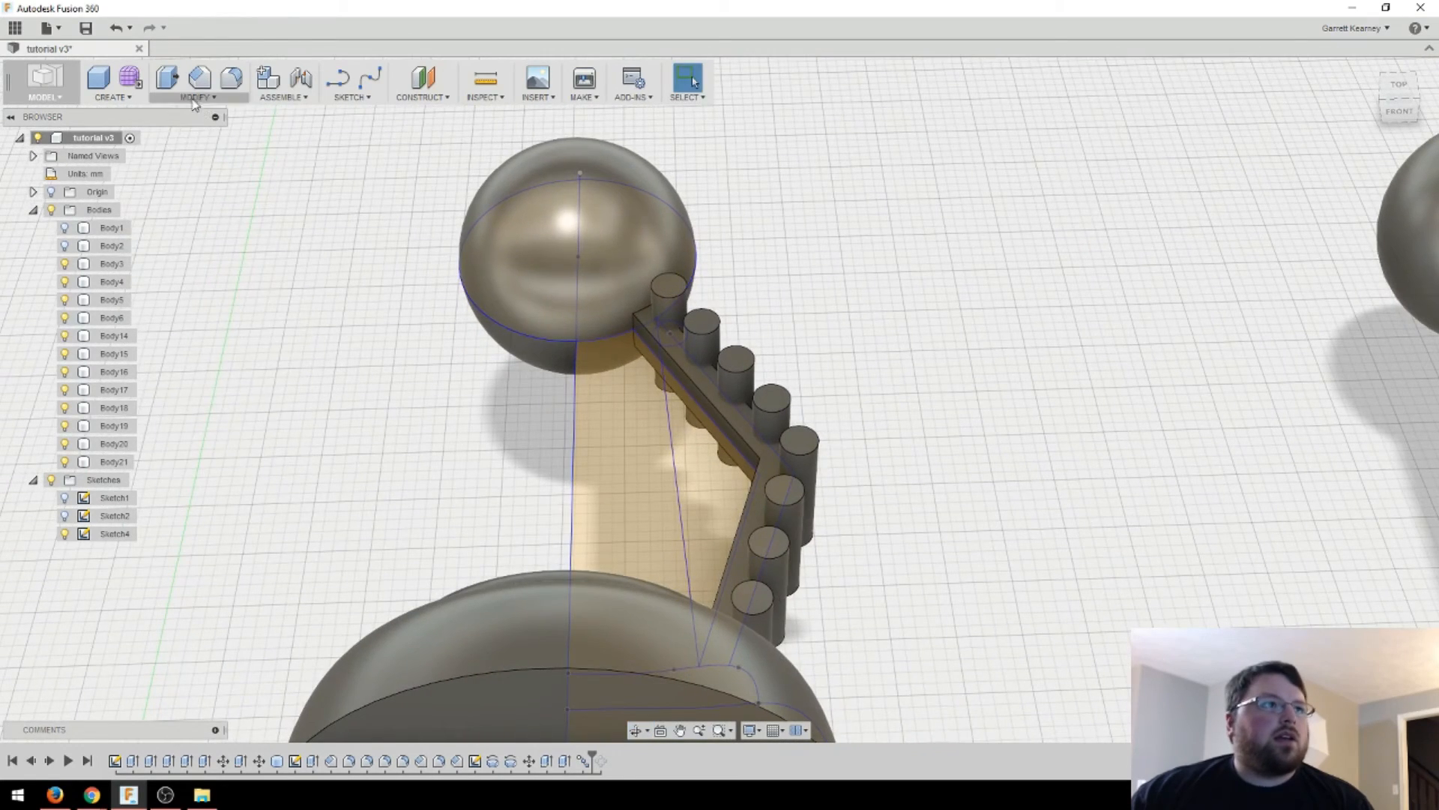
Combine the fin body with the eight cylinders using a Cut operation.
{"action": "left_click", "coordinate": [196, 97]}
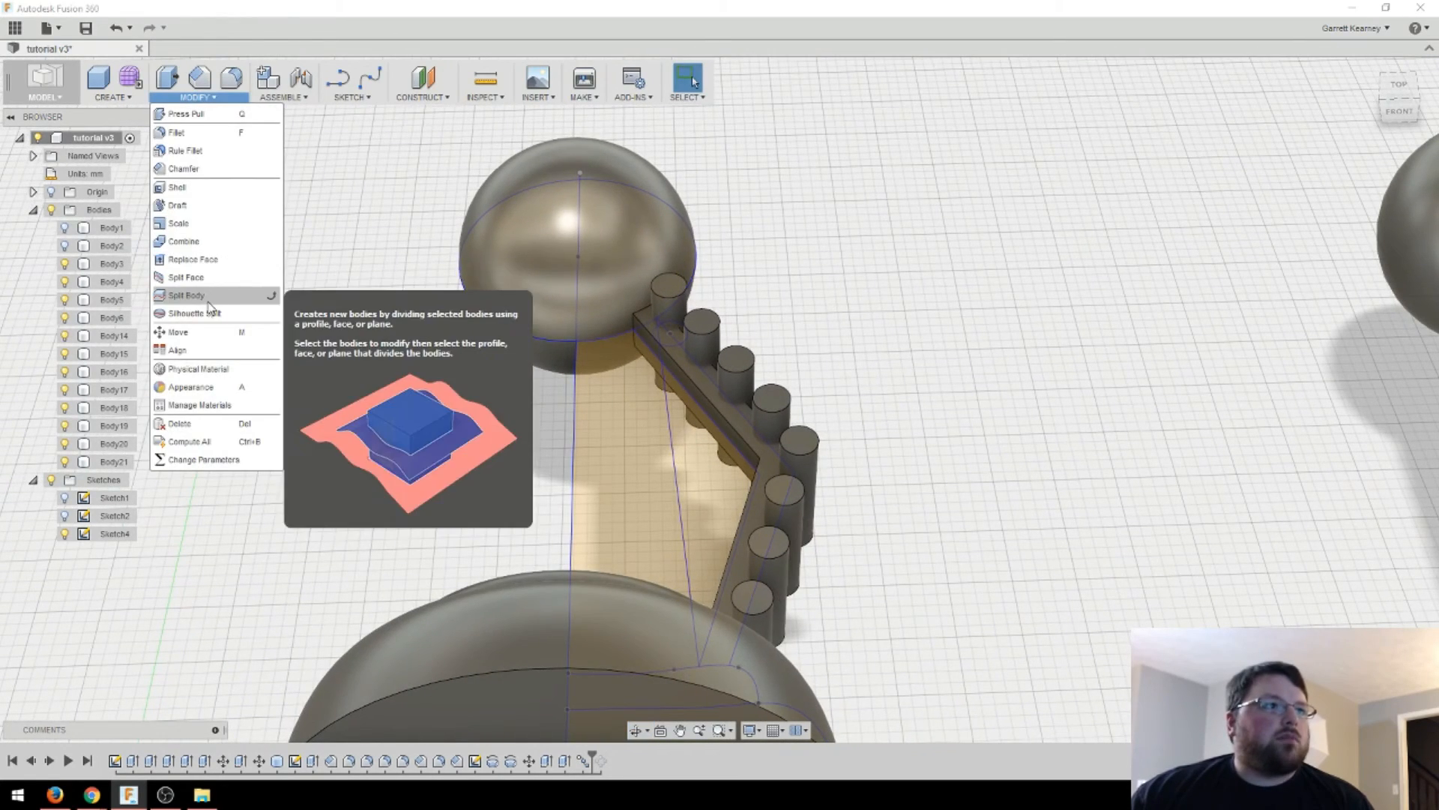
{"action": "left_click", "coordinate": [183, 241]}
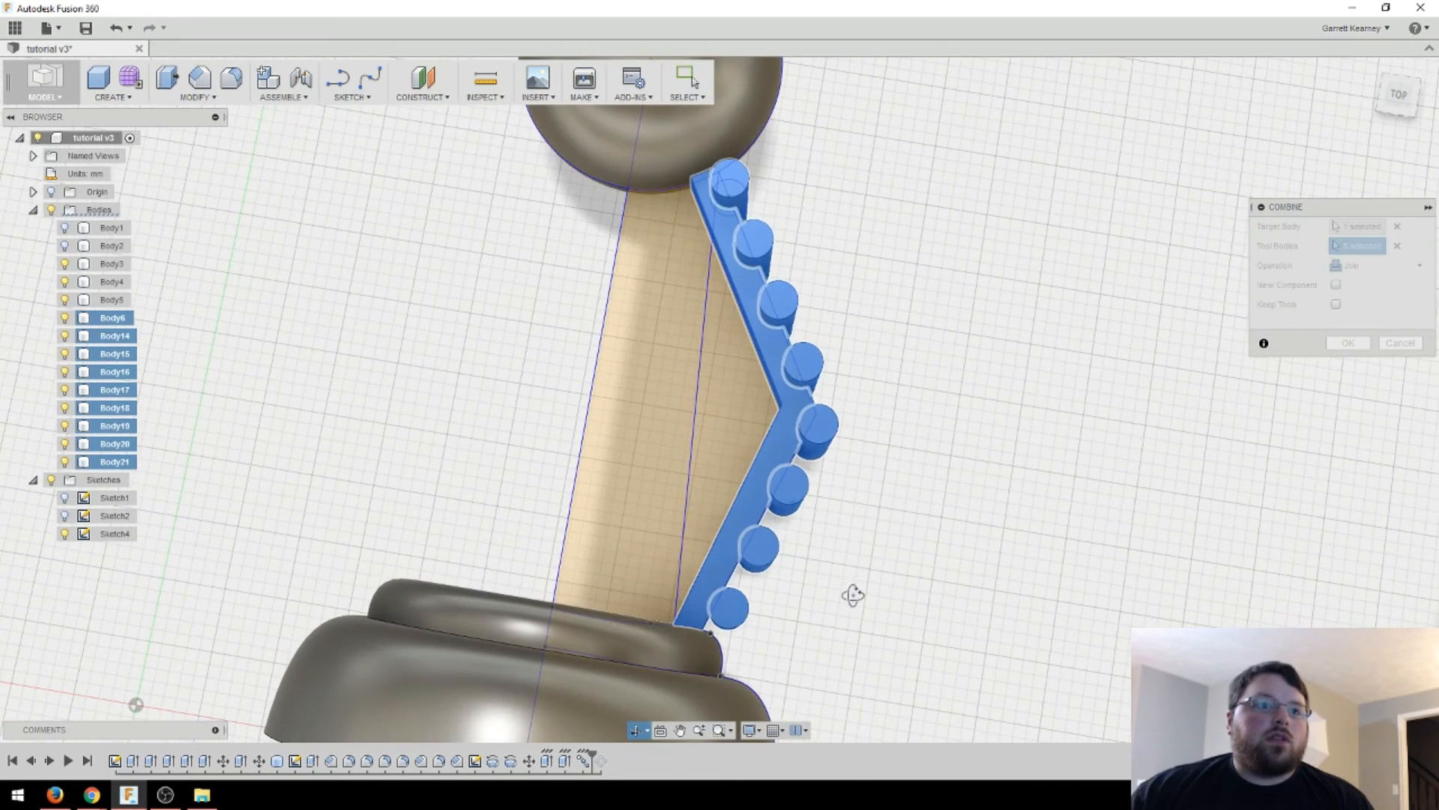
{"action": "left_click", "coordinate": [1377, 265]}
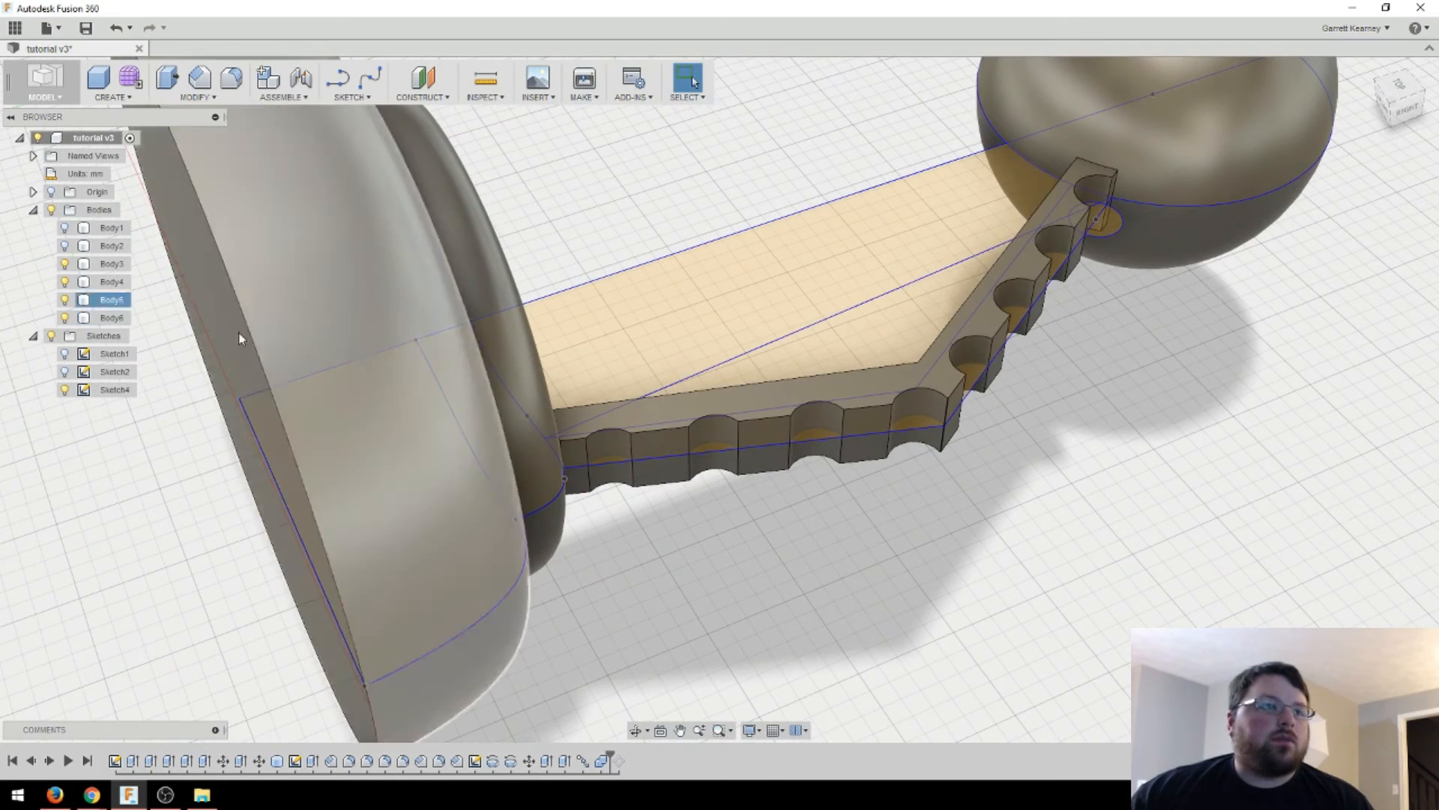
Roll the timeline to the end so all eight fins rebuild with their notched edges.
{"action": "left_click", "coordinate": [106, 417]}
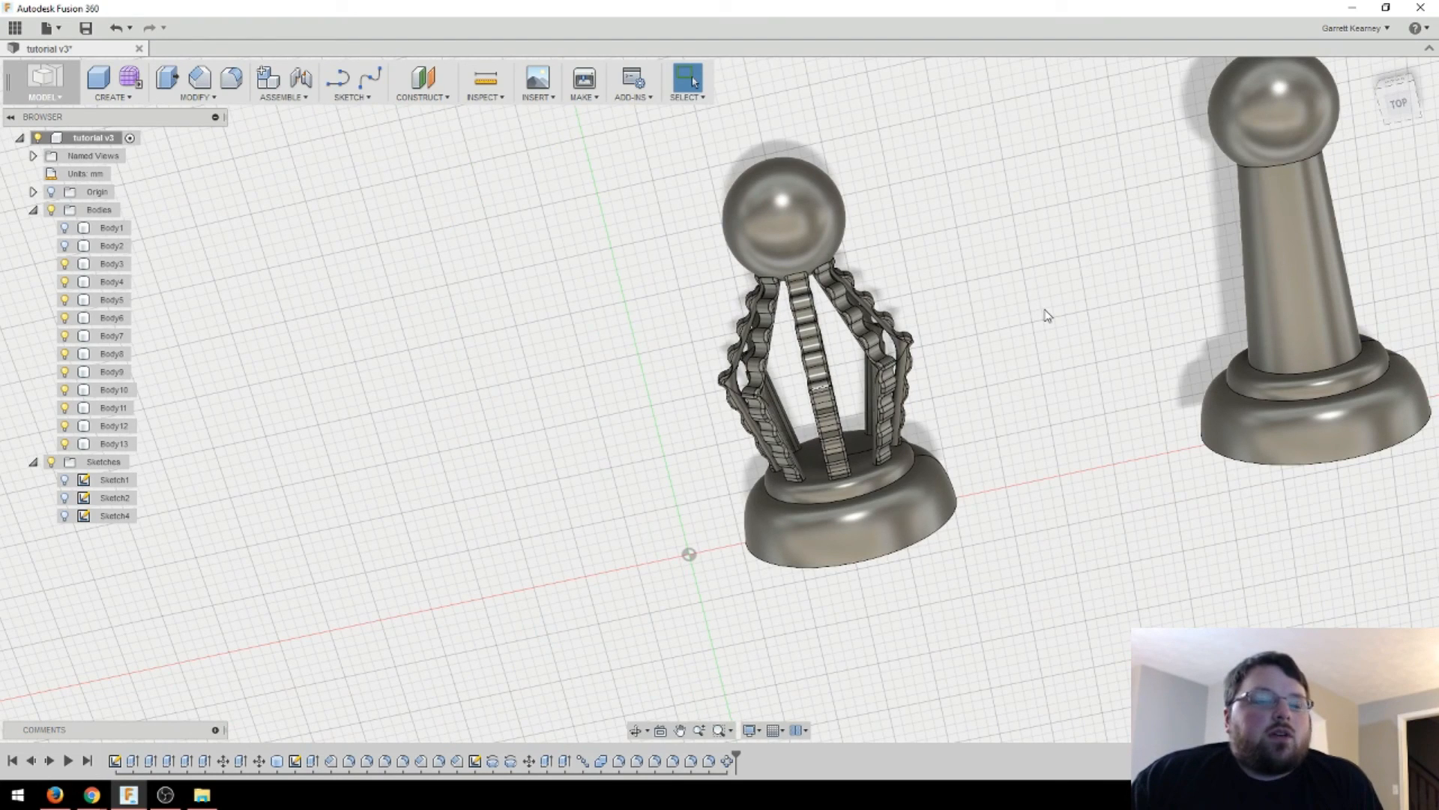
{"action": "mouse_move", "coordinate": [1046, 315]}
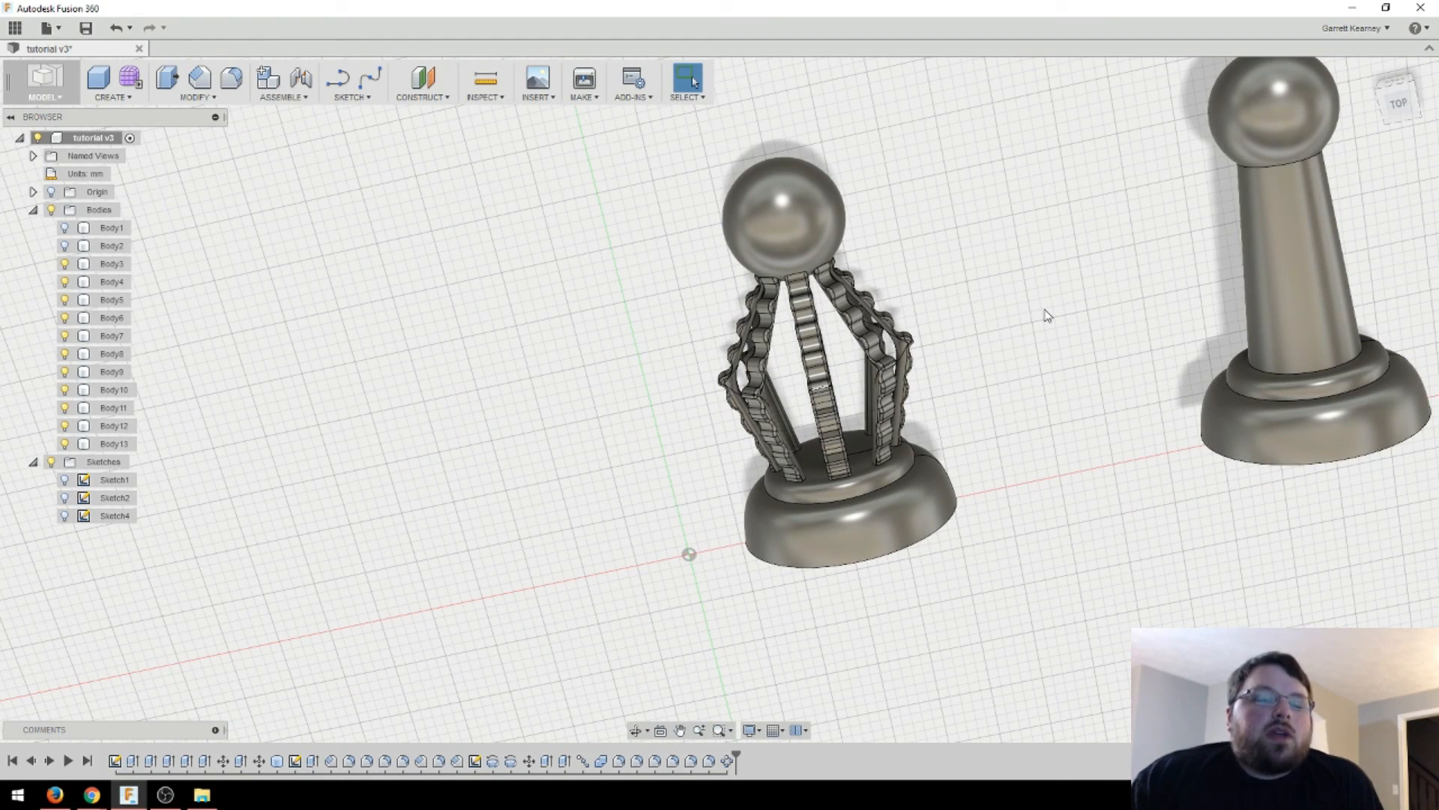